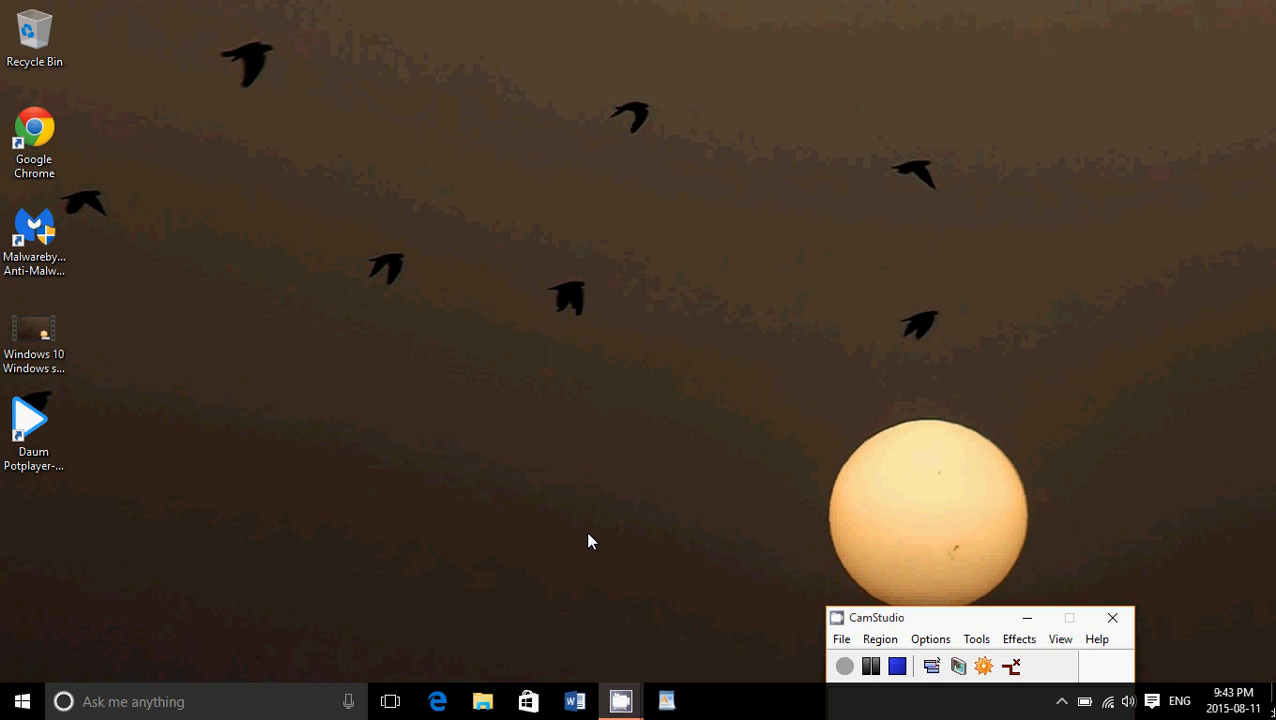
mouse_move(1136, 300)
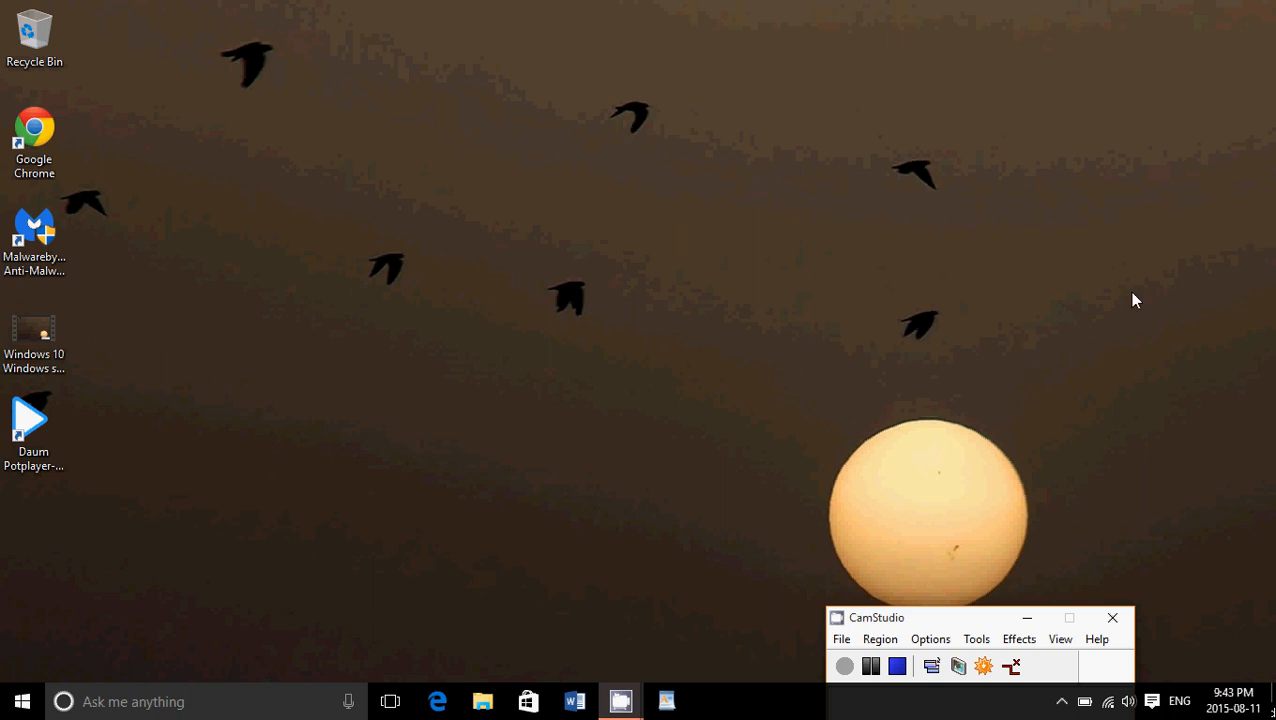
mouse_move(1108, 692)
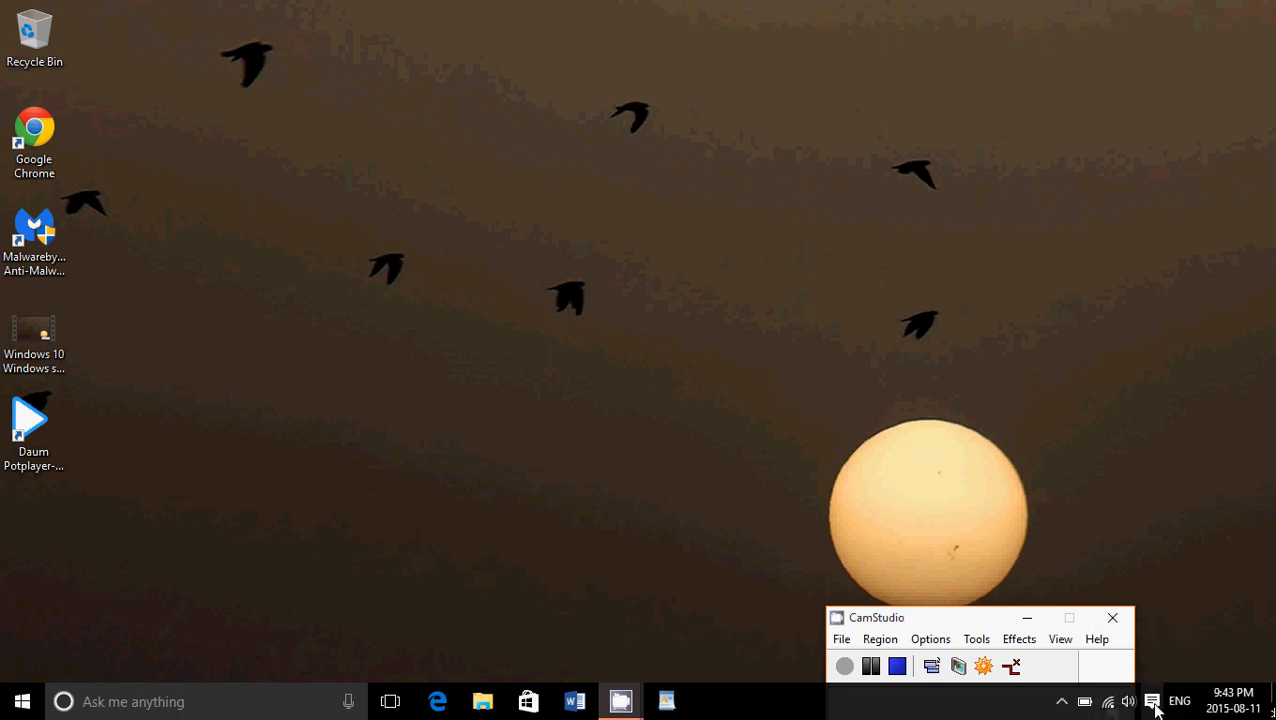
Step: Check the network status from the notification area and launch the web browser
left_click(1156, 698)
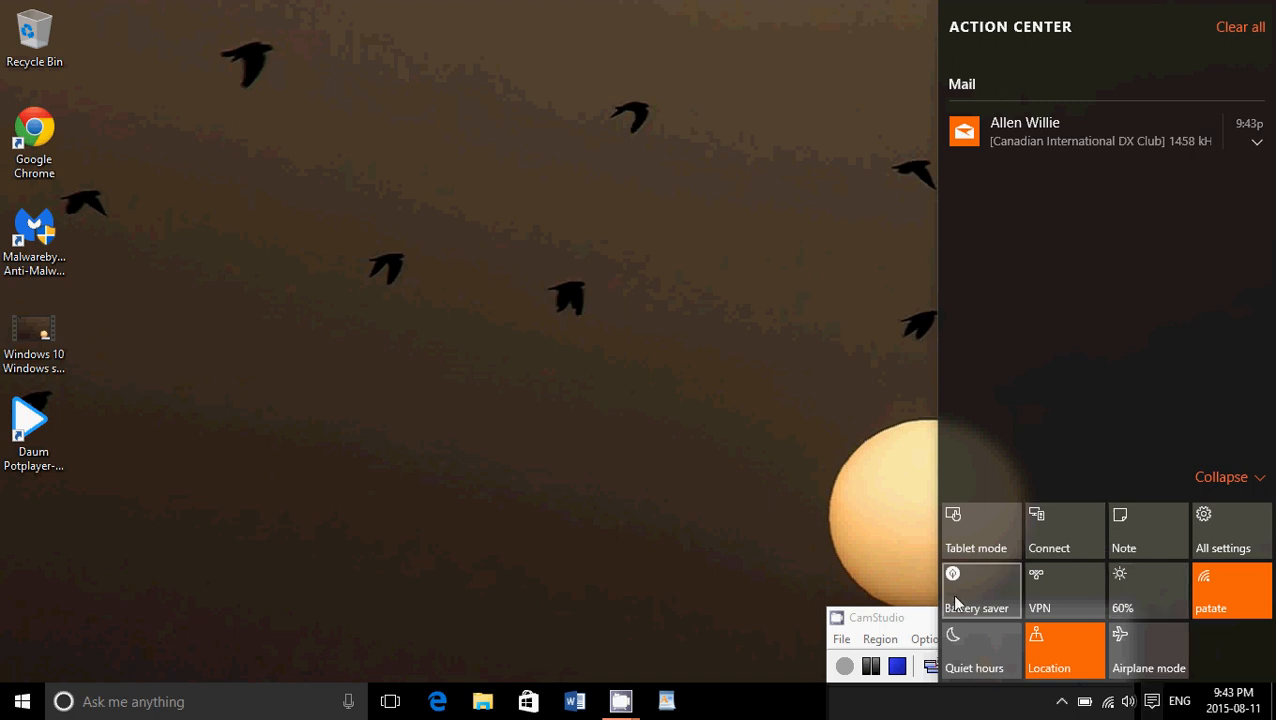
mouse_move(1058, 572)
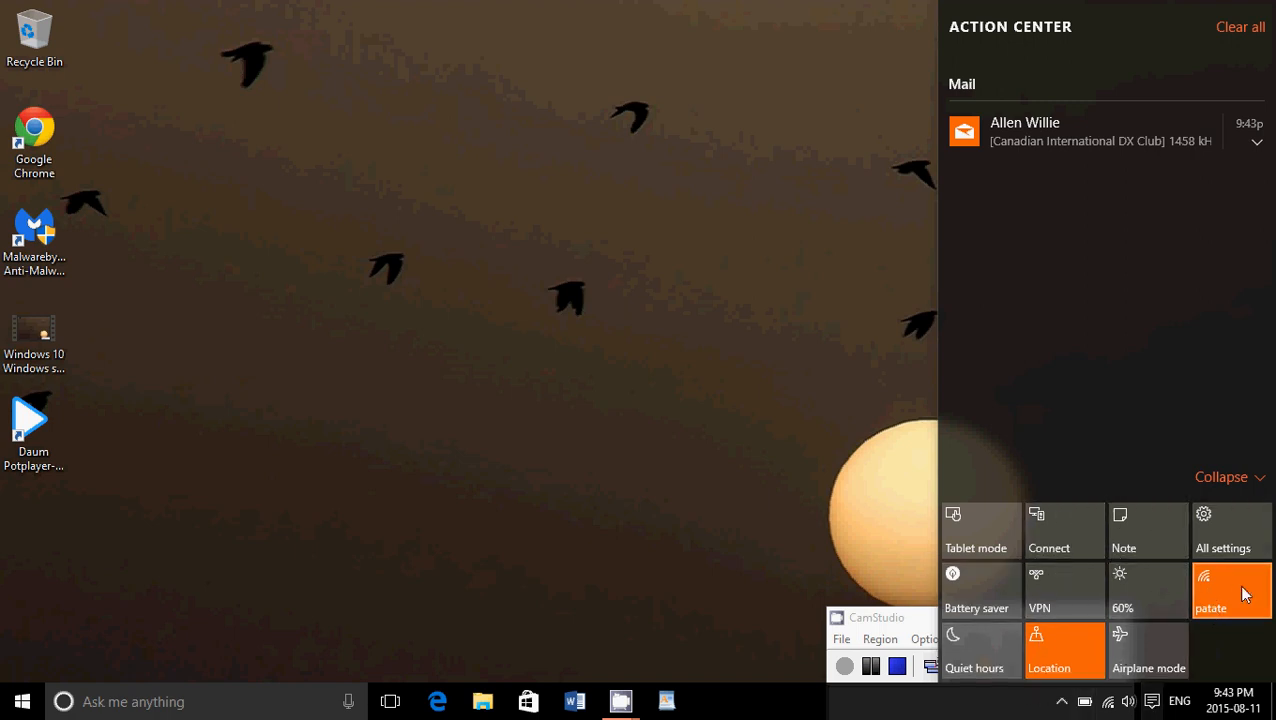
mouse_move(638, 476)
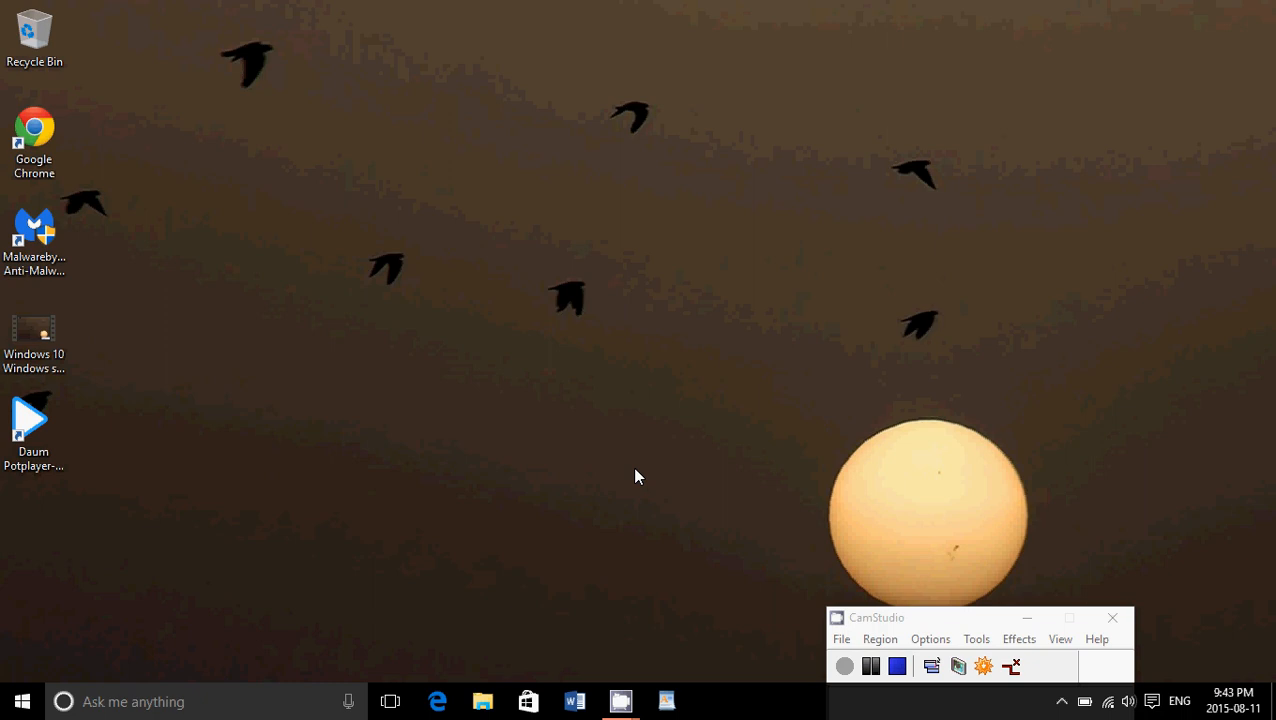
left_click(434, 700)
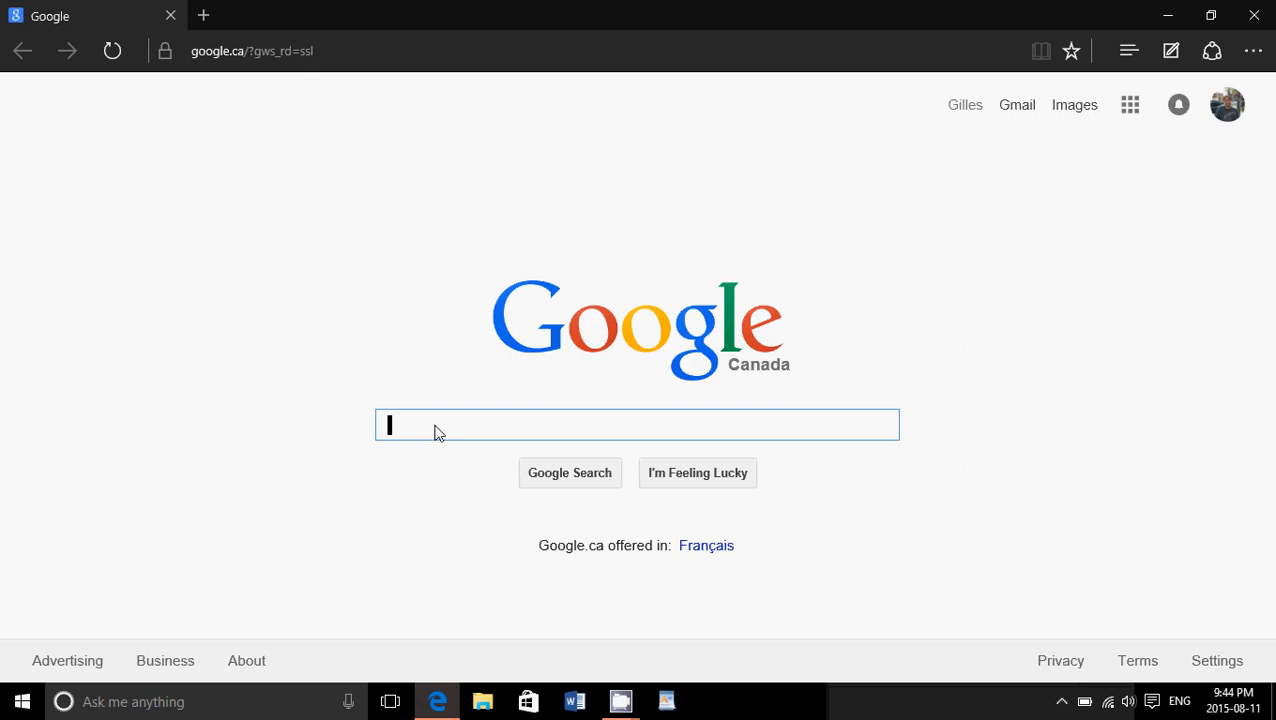
Step: Search Google for 'hp dv 2000 wifi drivers' and view the results
type("h")
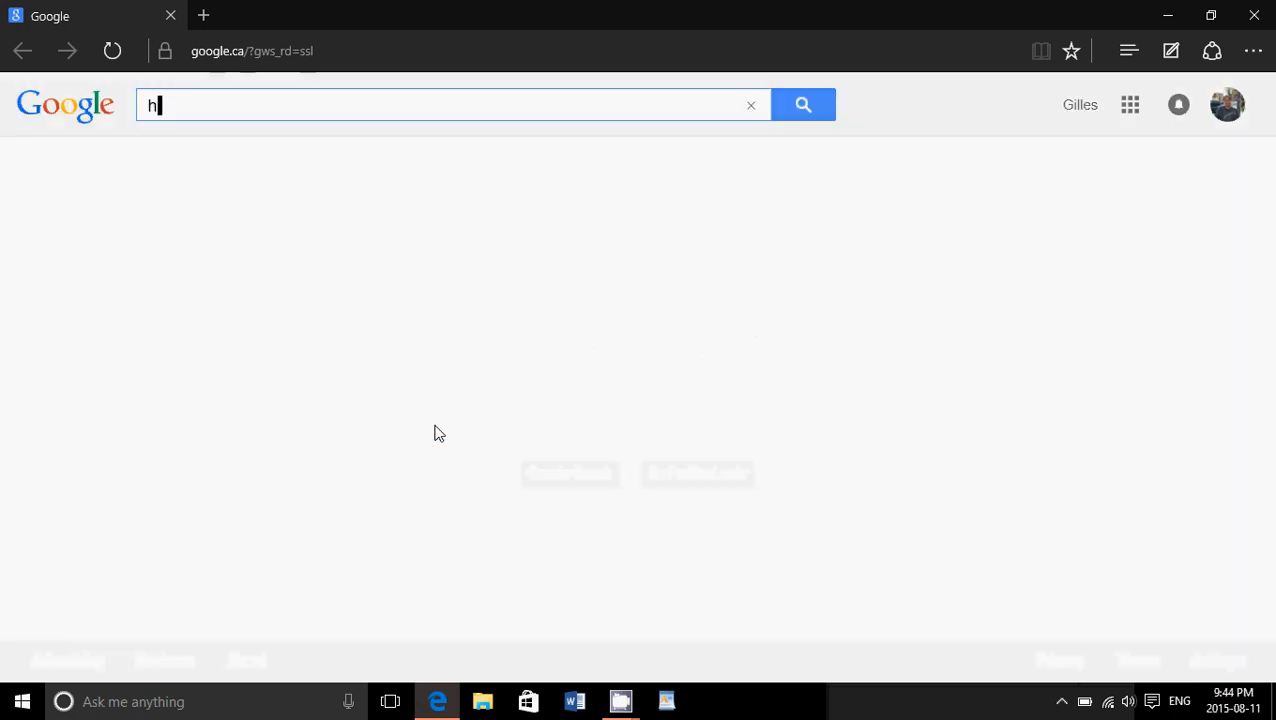
type("p dv 2")
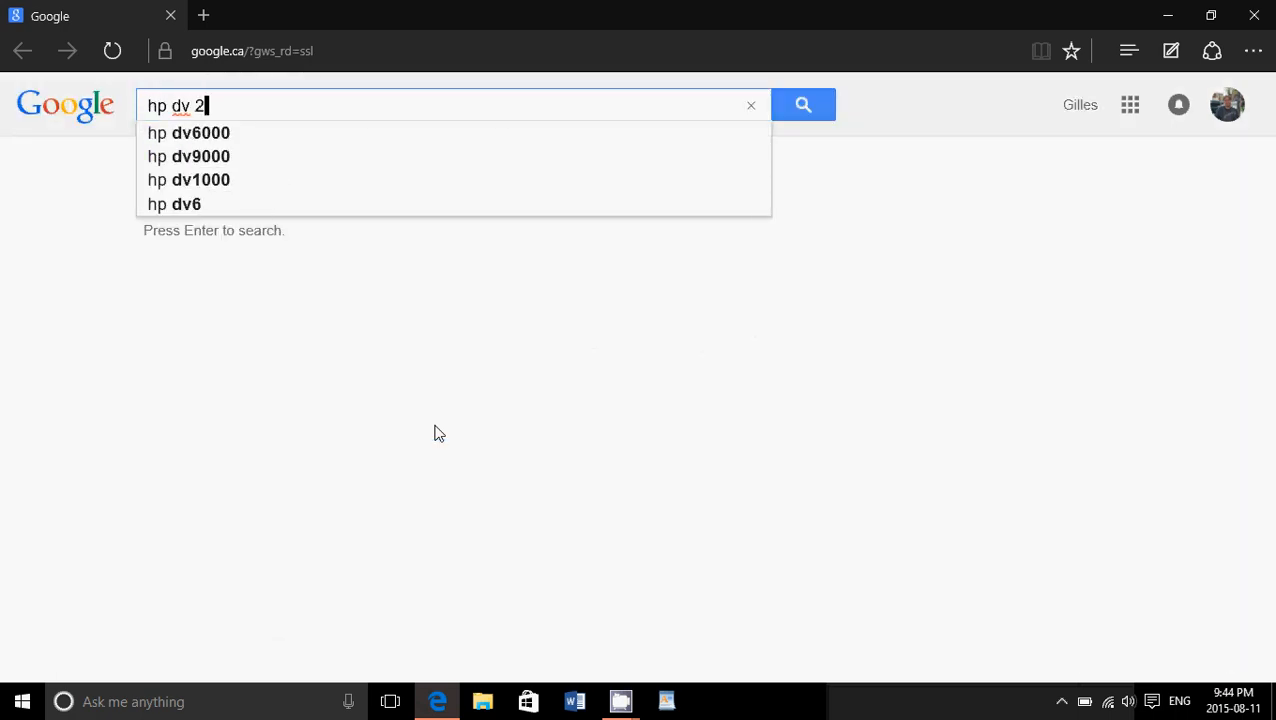
type("000")
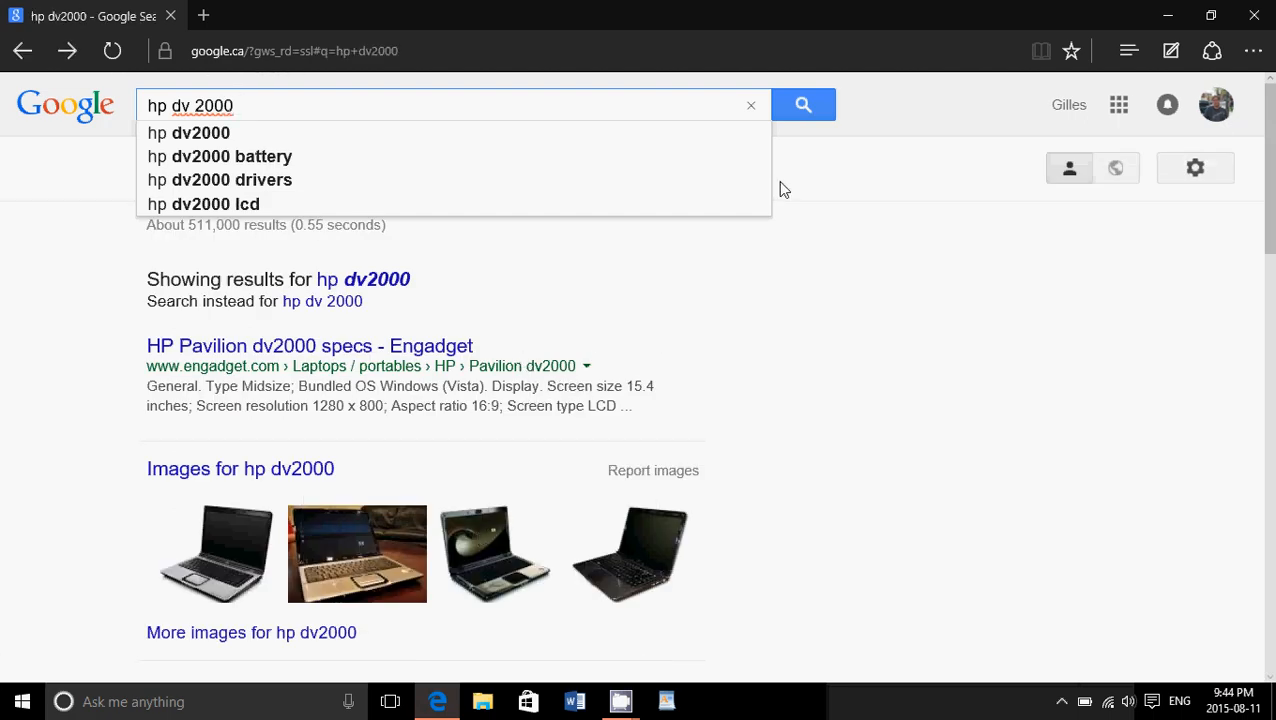
scroll("down", 3)
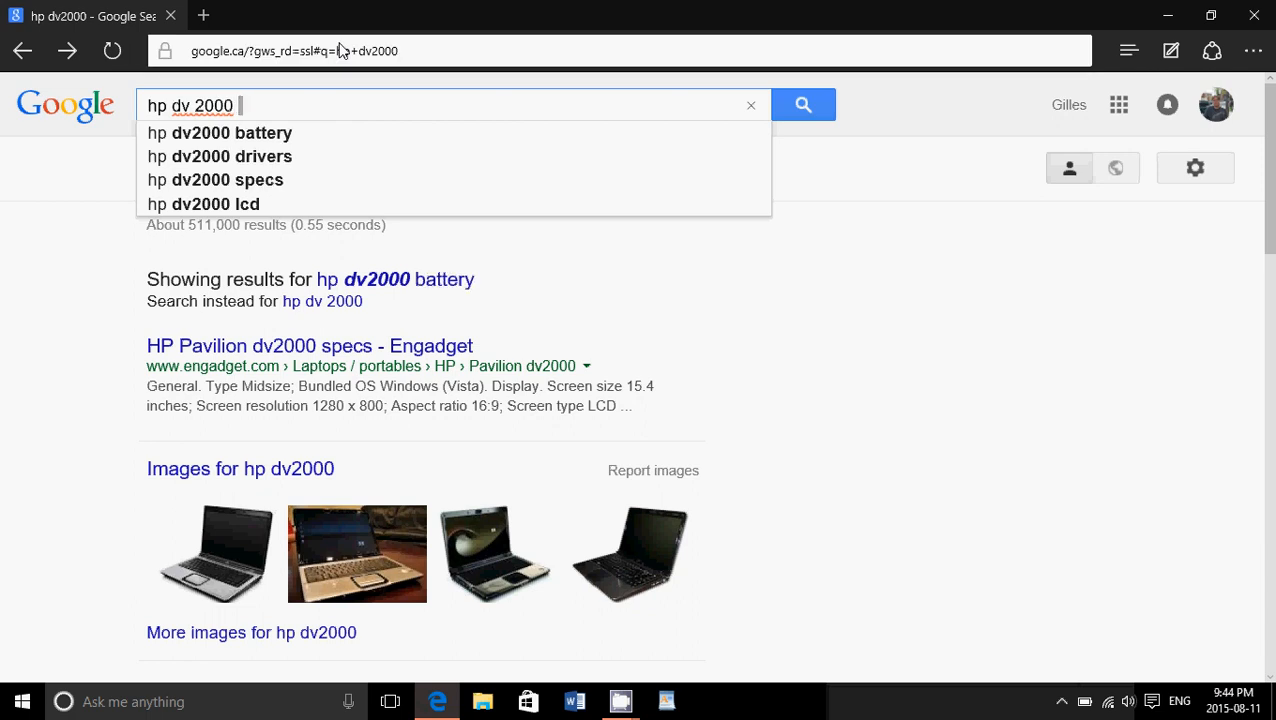
type("wifi drivers")
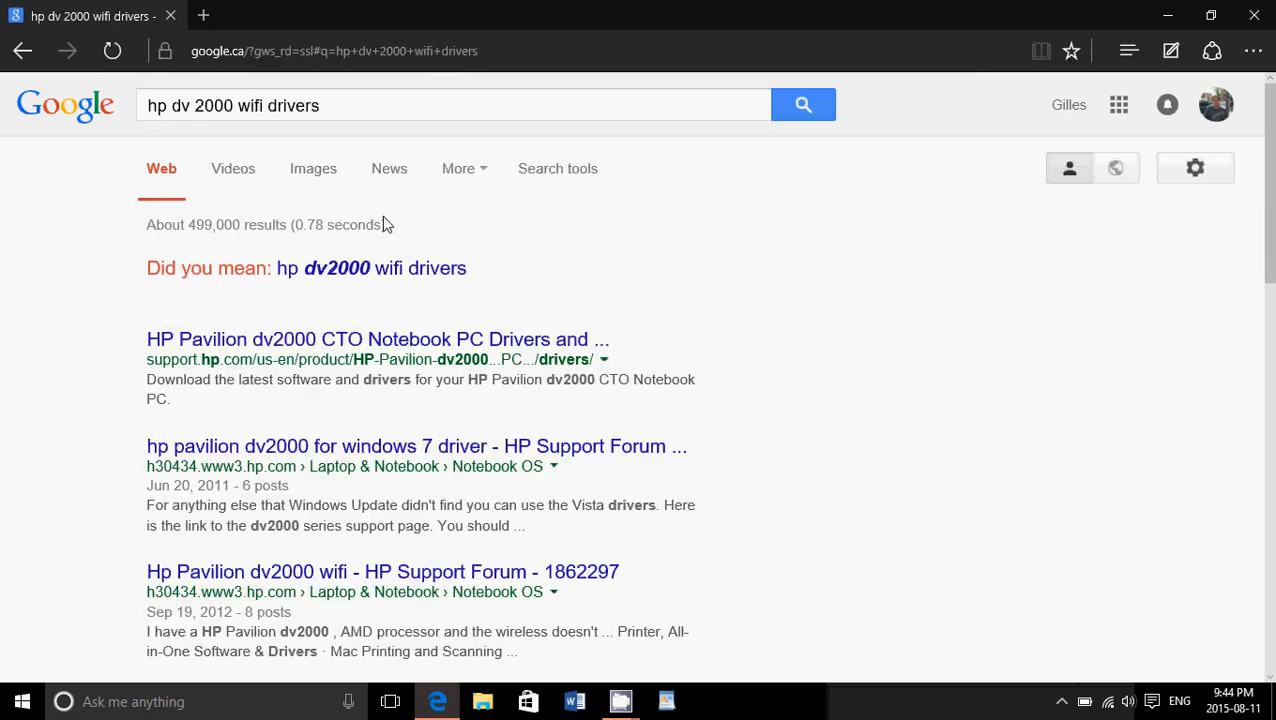
mouse_move(204, 344)
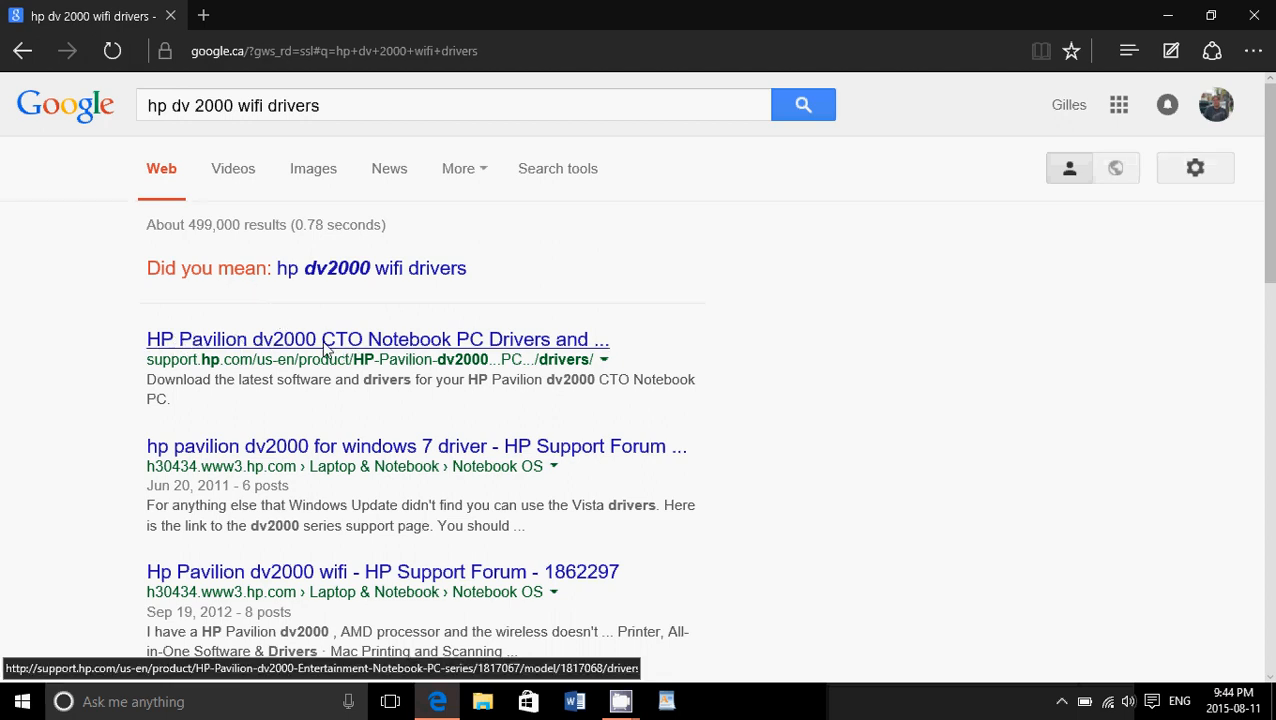
mouse_move(596, 374)
type("t")
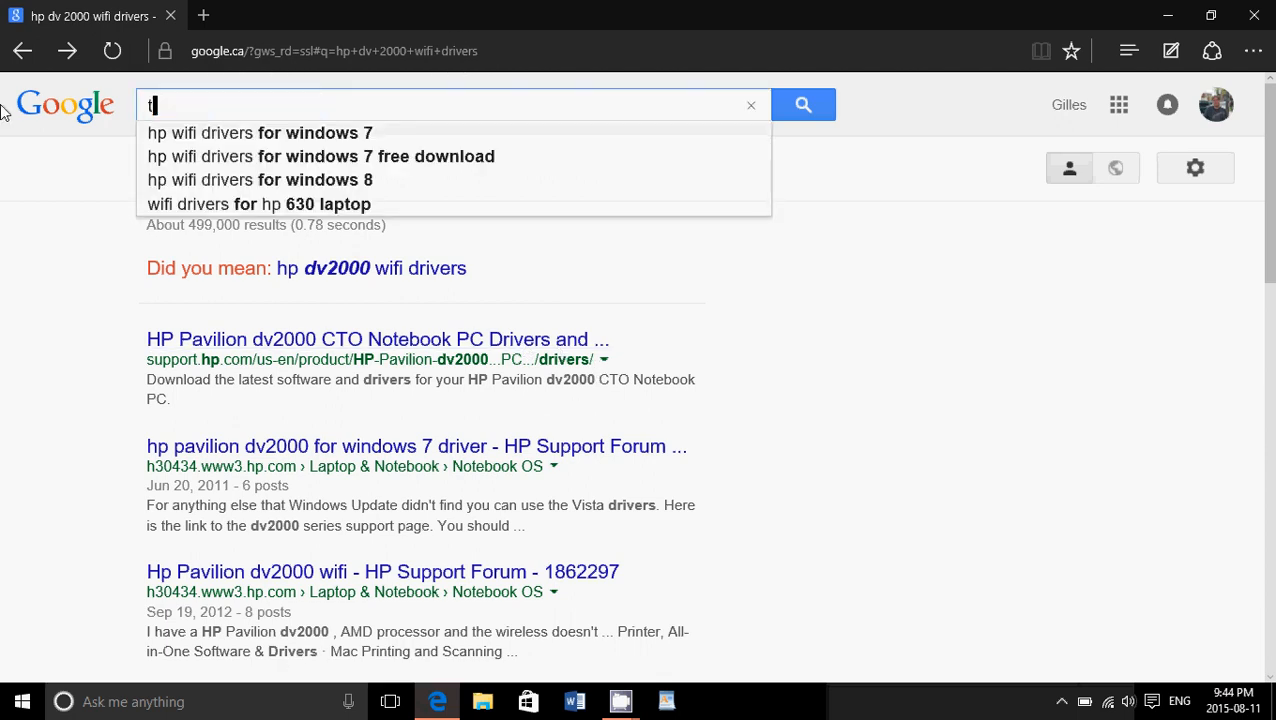
Step: Change the query to 'toshiba a200 wifi drivers' and show those results
type("oshiba a200 wifi drivers")
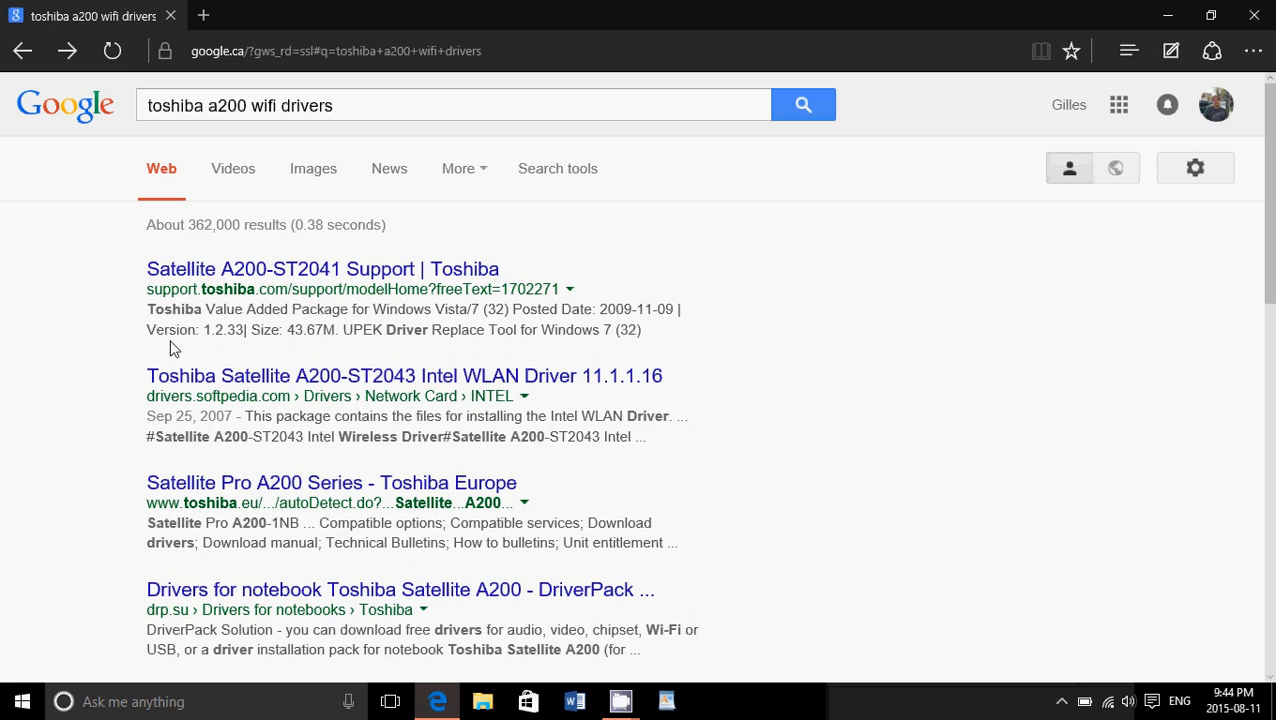
mouse_move(290, 166)
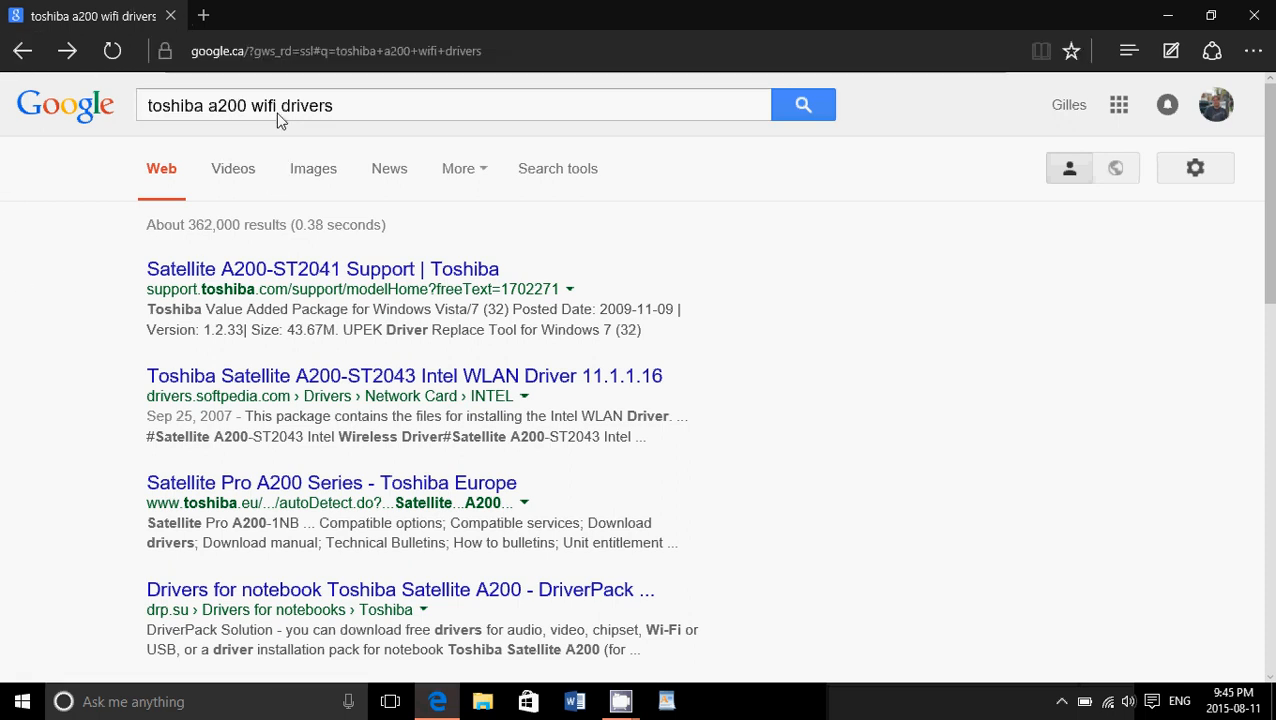
mouse_move(1212, 38)
type("wifi")
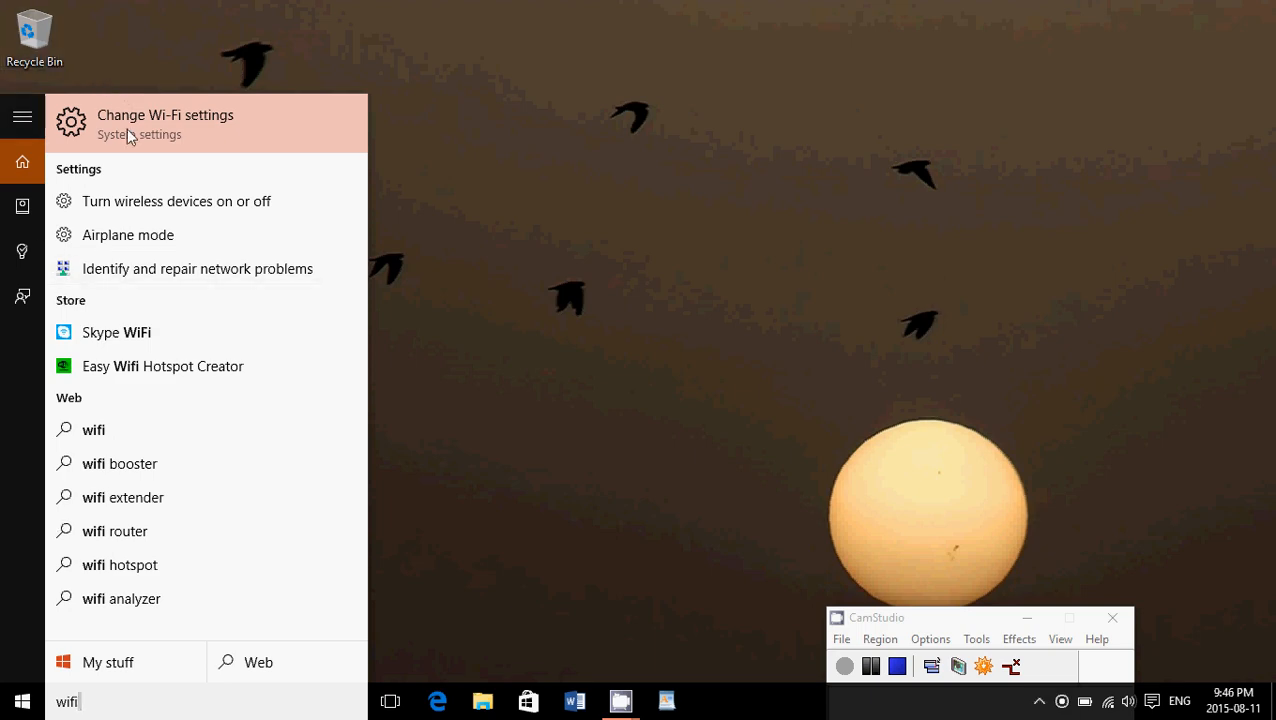
Step: Open the Wi-Fi settings page and scroll the network list down to Manage Wi-Fi settings
left_click(164, 124)
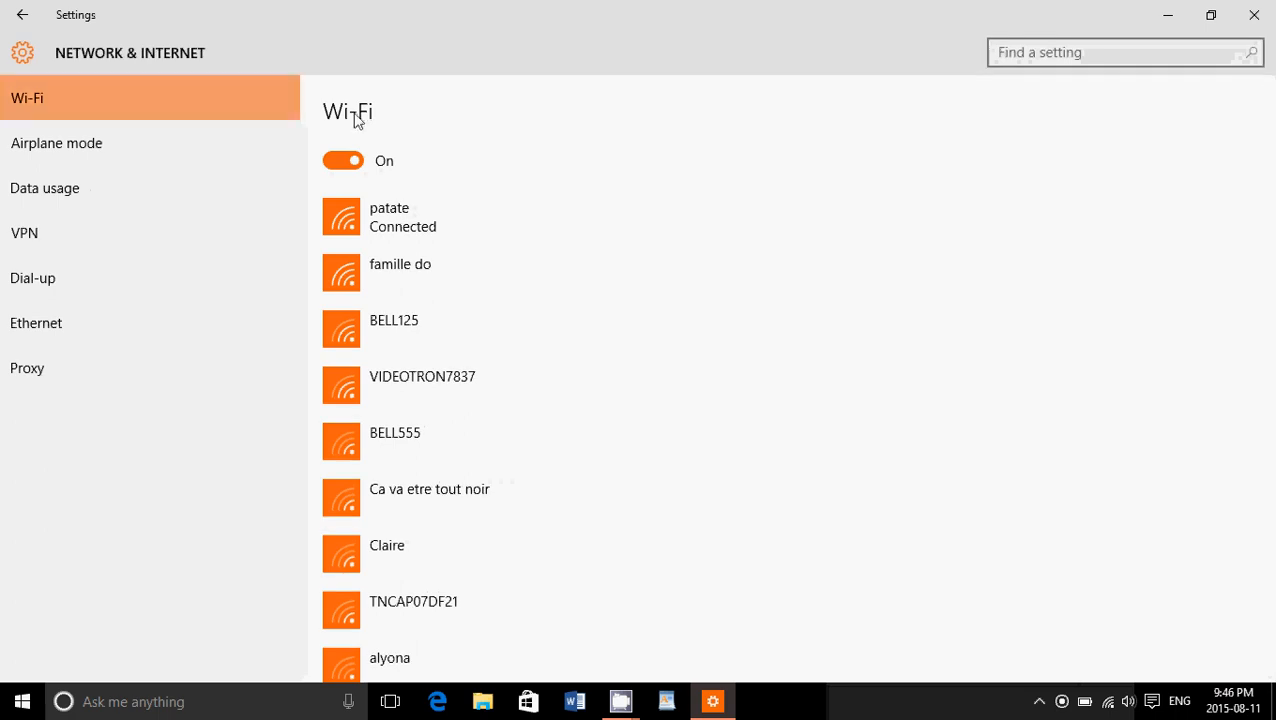
scroll("down", 3)
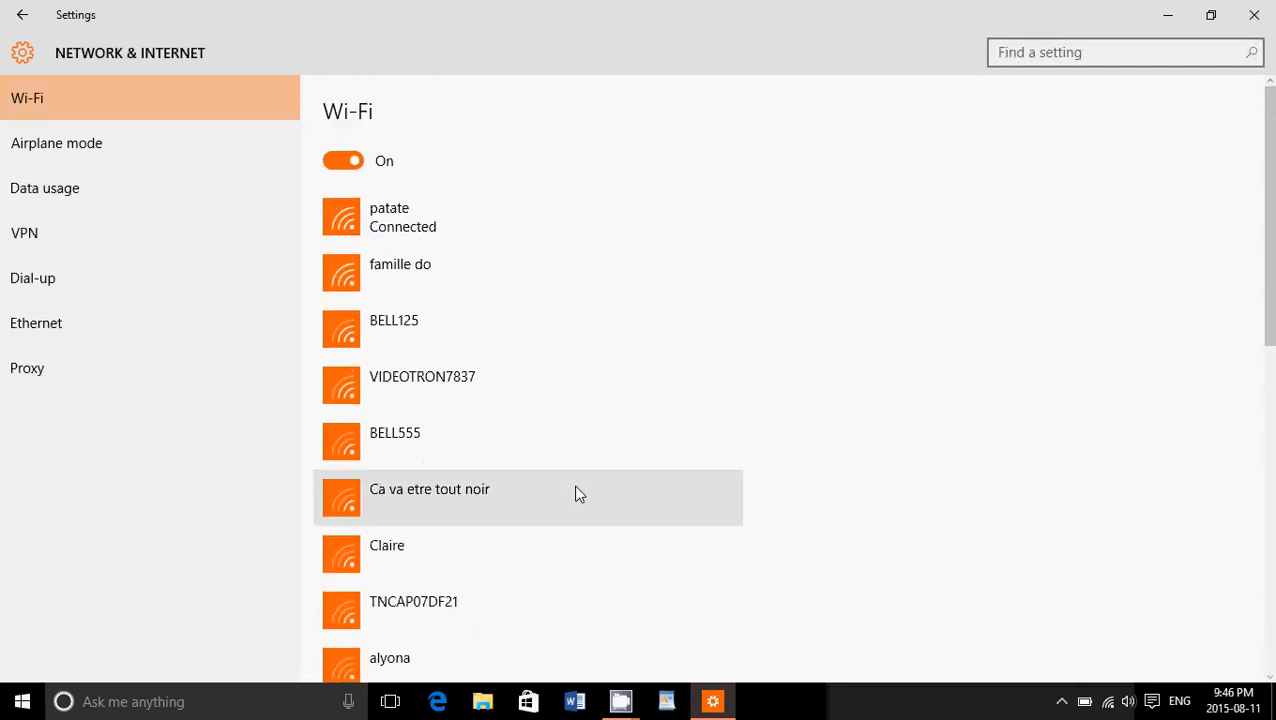
scroll("down", 3)
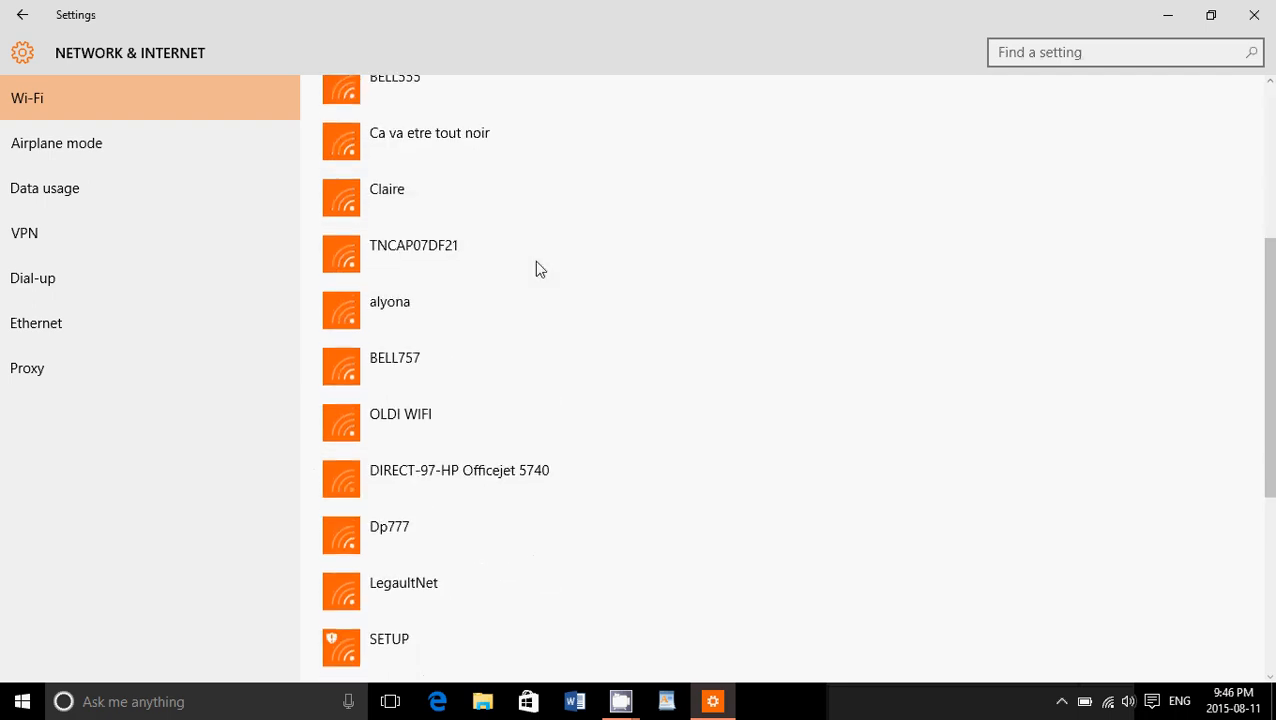
scroll("down", 3)
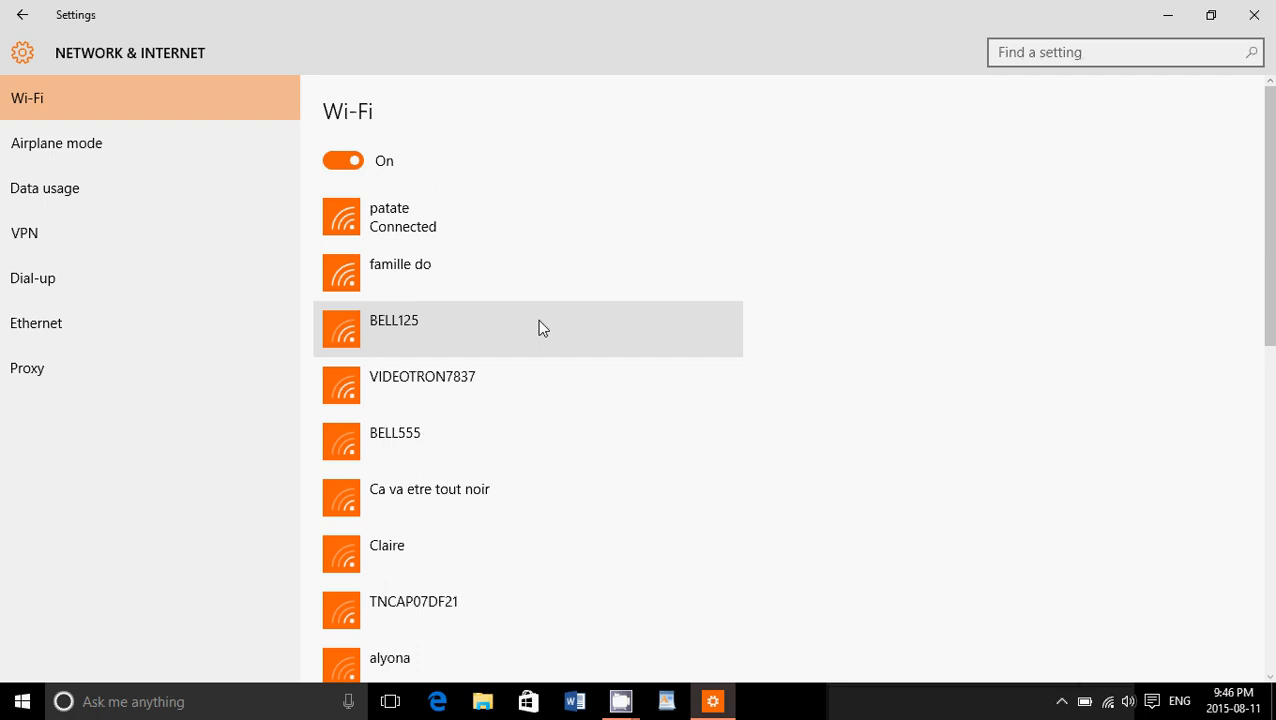
scroll("down", 3)
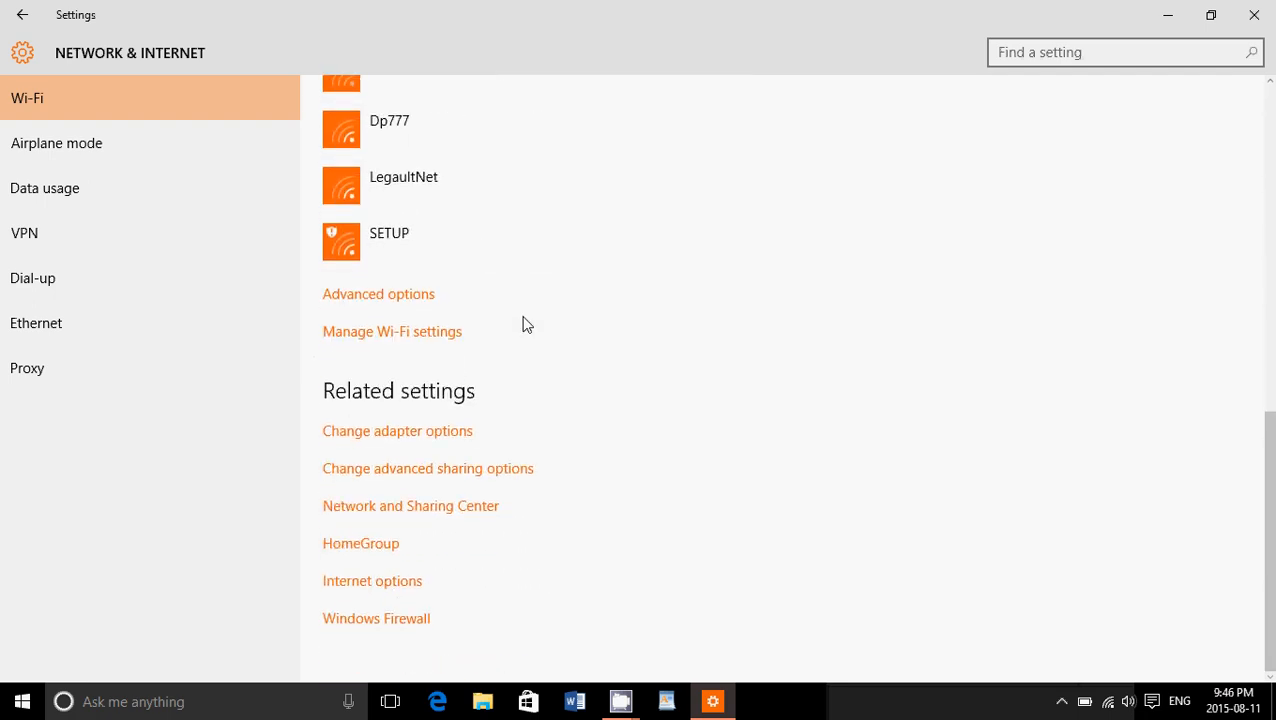
mouse_move(342, 332)
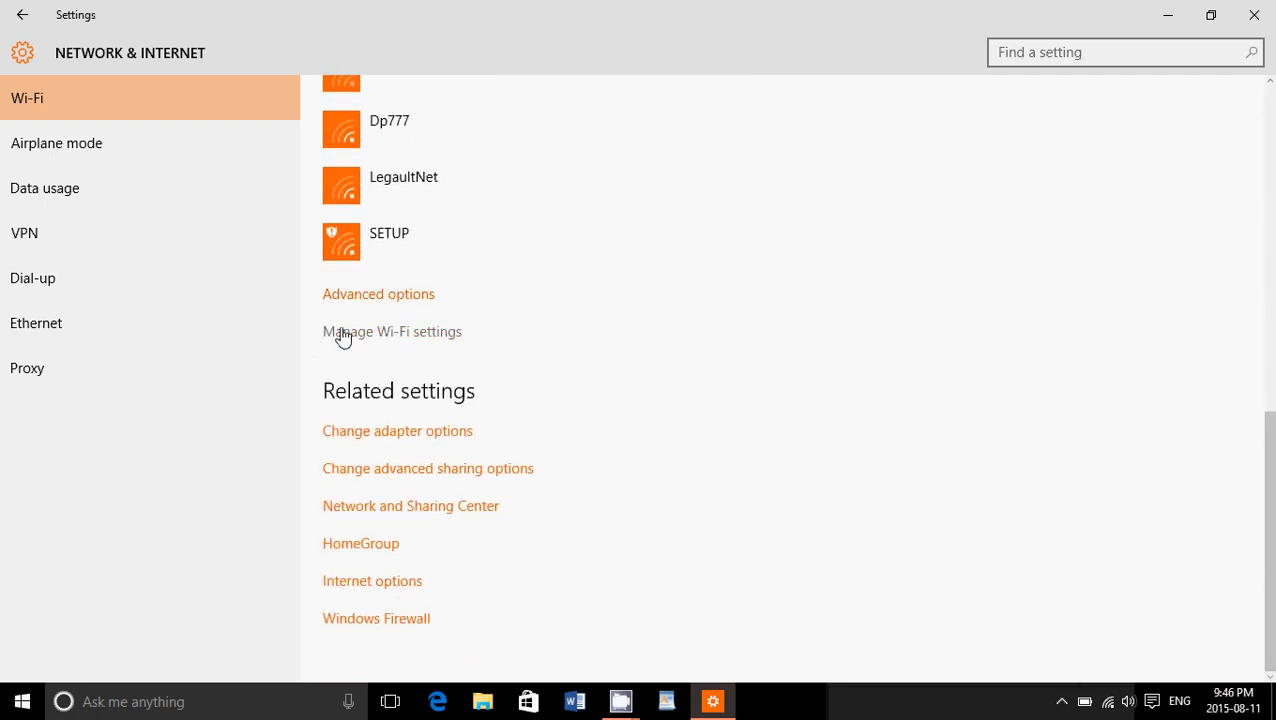
mouse_move(424, 340)
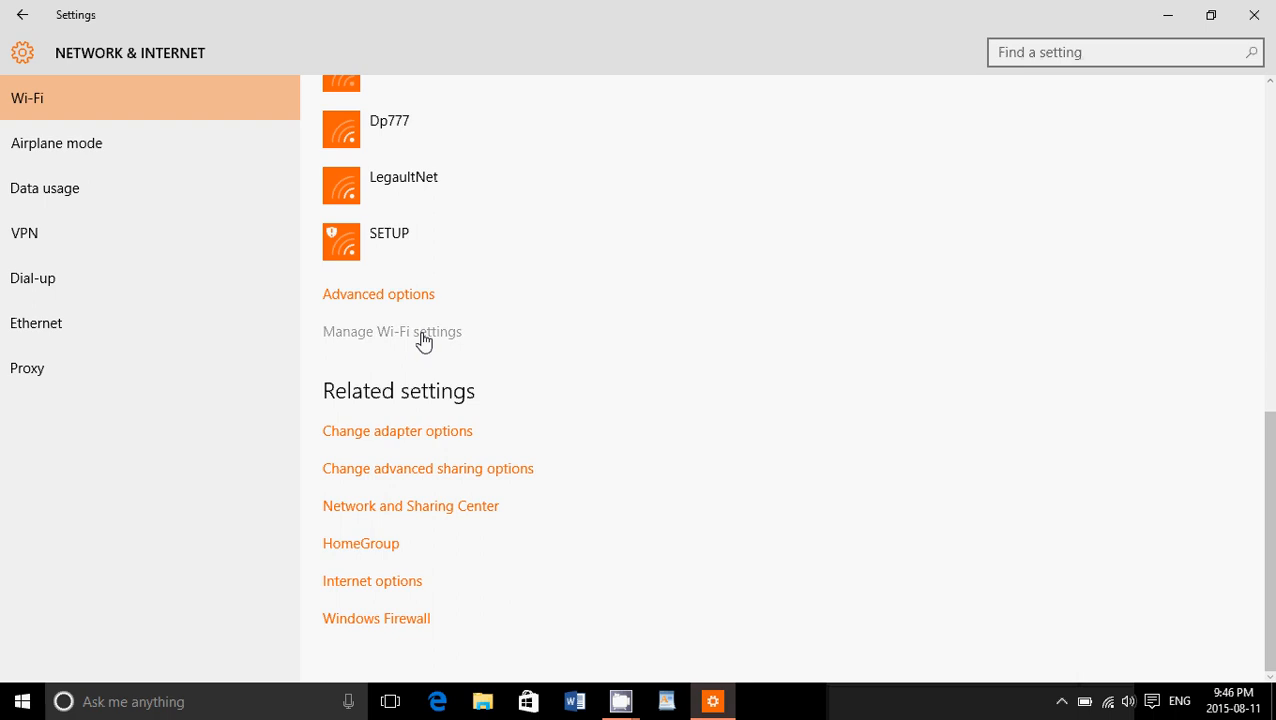
Step: Enter Manage Wi-Fi settings and scroll down to the Manage known networks list
left_click(392, 332)
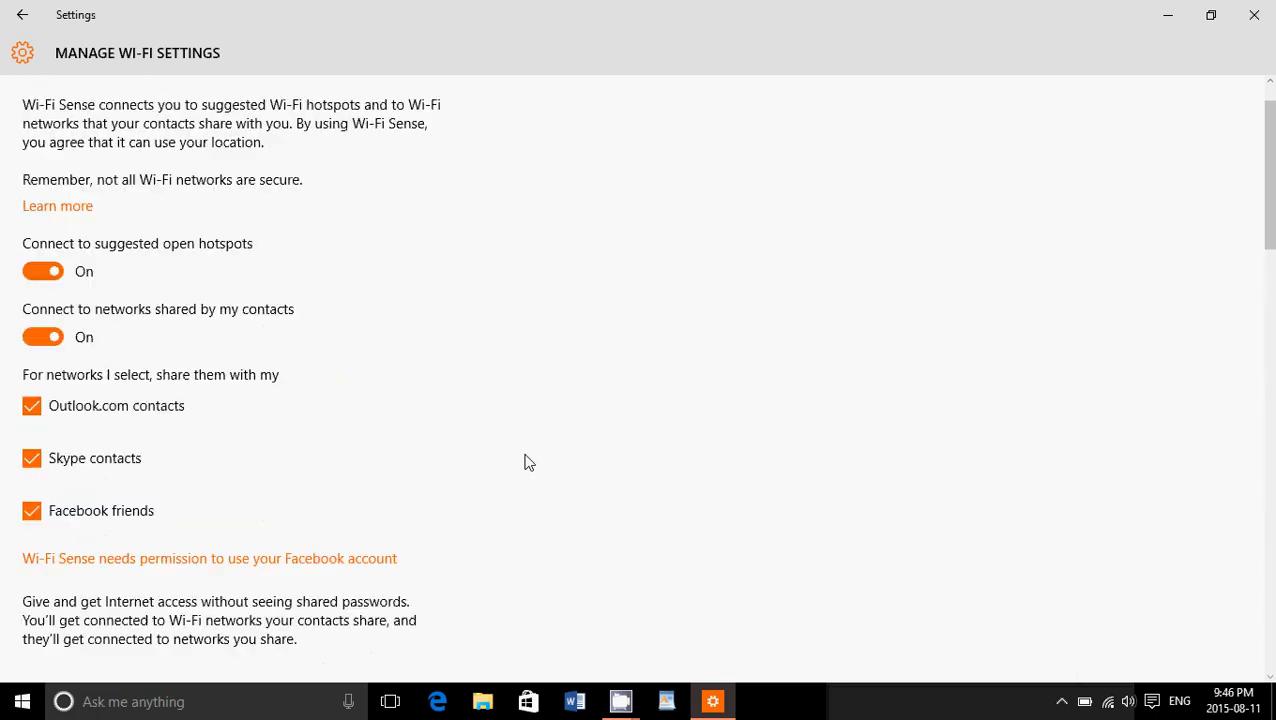
scroll("down", 3)
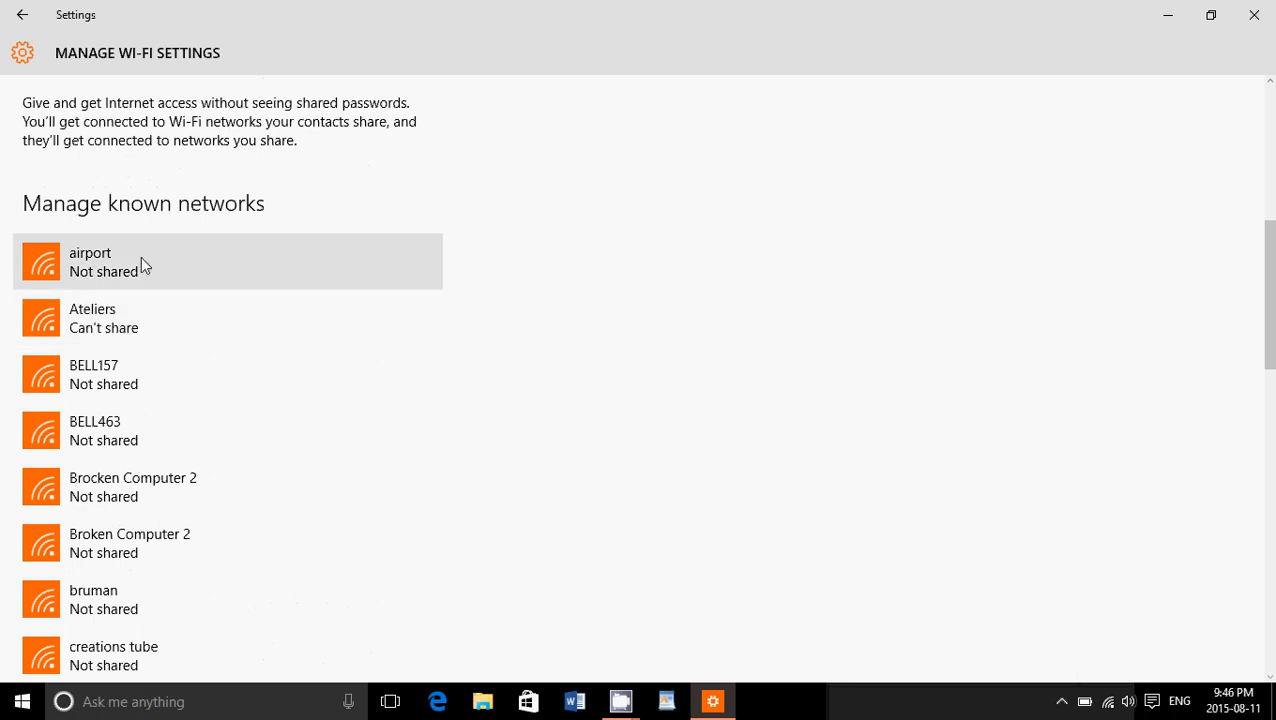
scroll("down", 3)
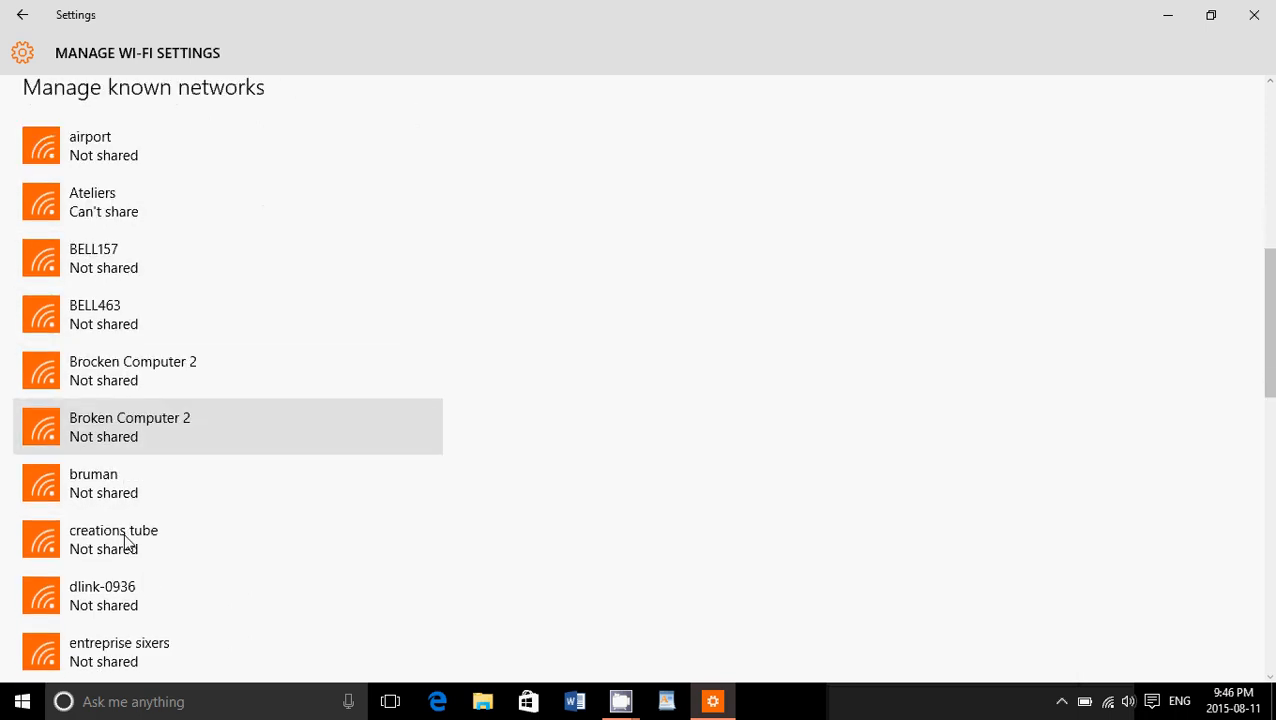
scroll("down", 3)
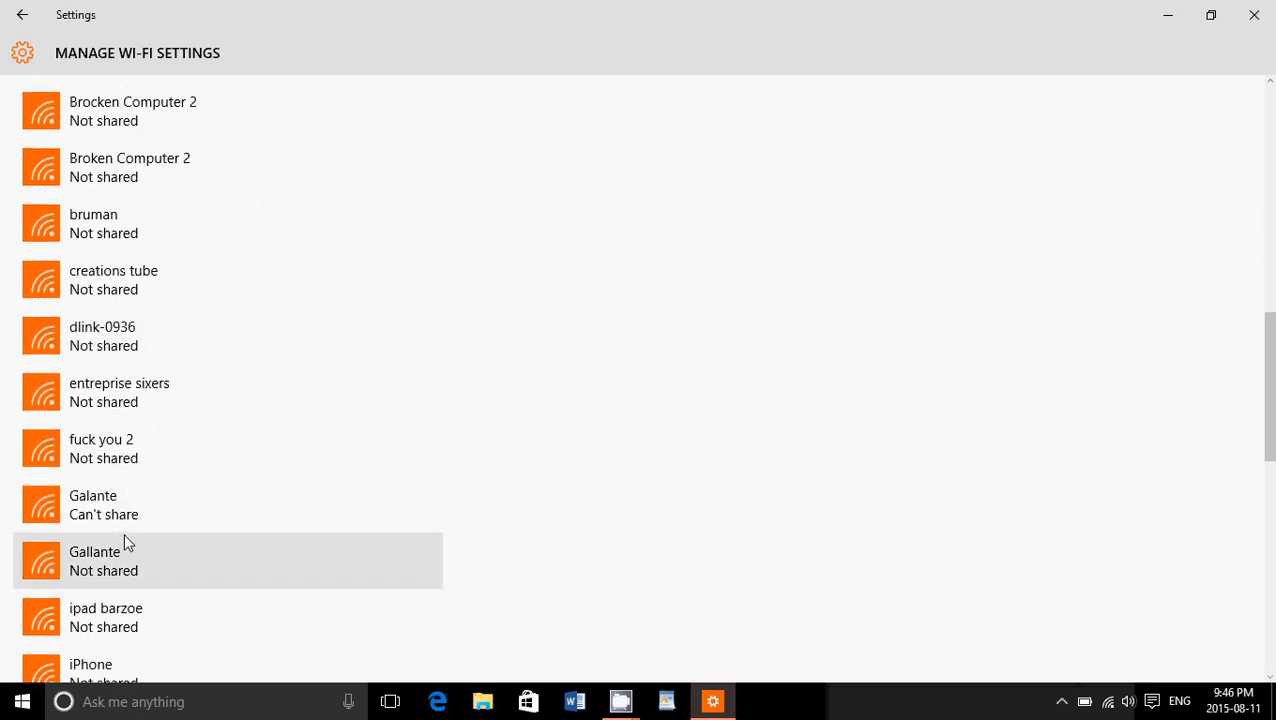
scroll("down", 3)
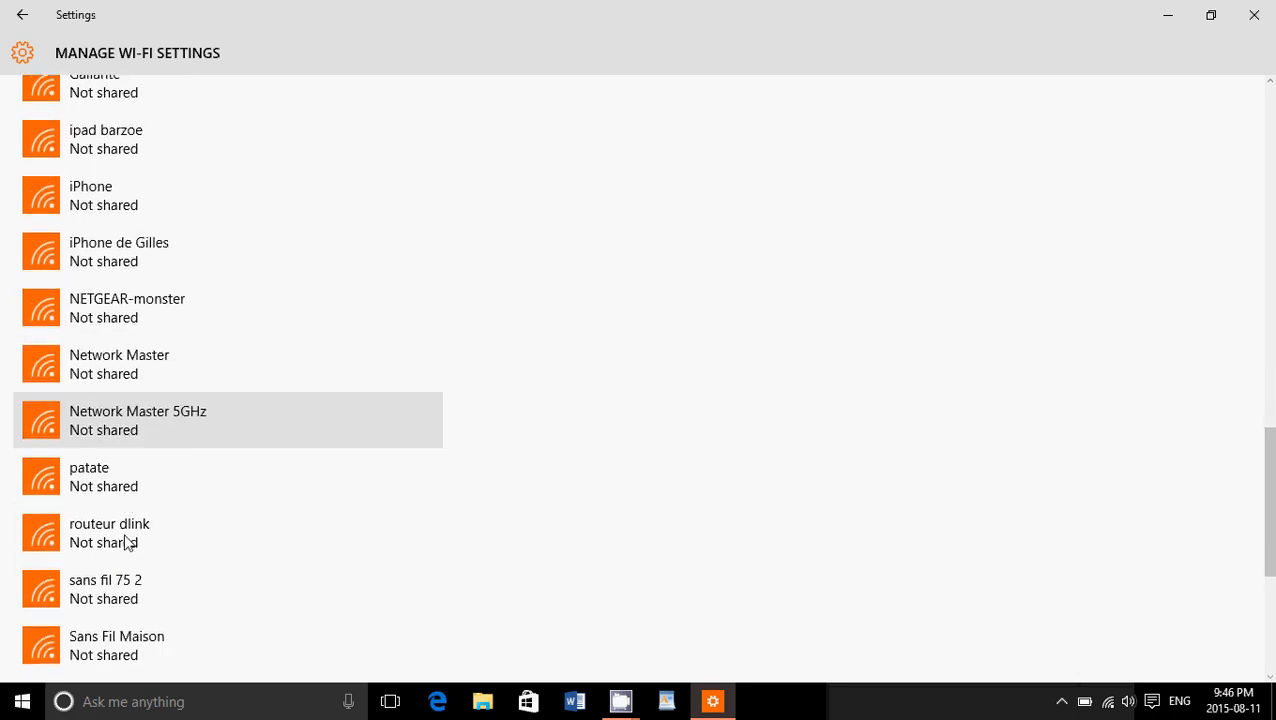
scroll("down", 3)
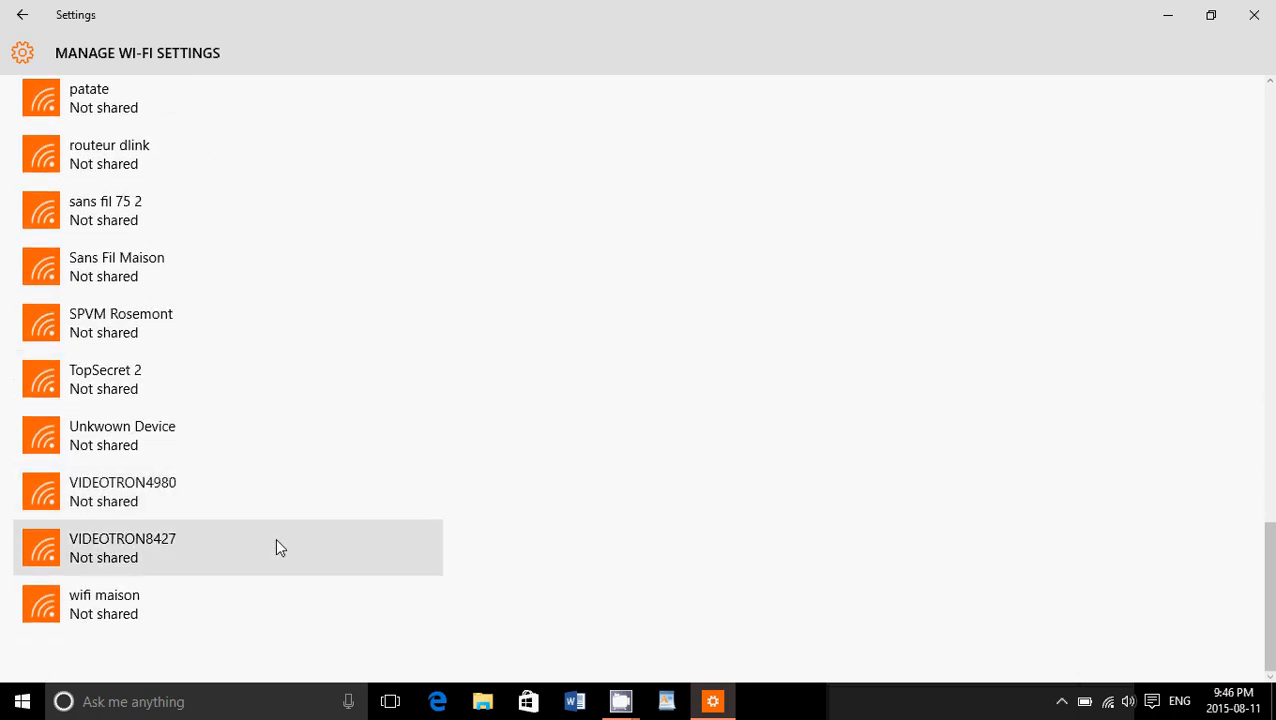
scroll("up", 3)
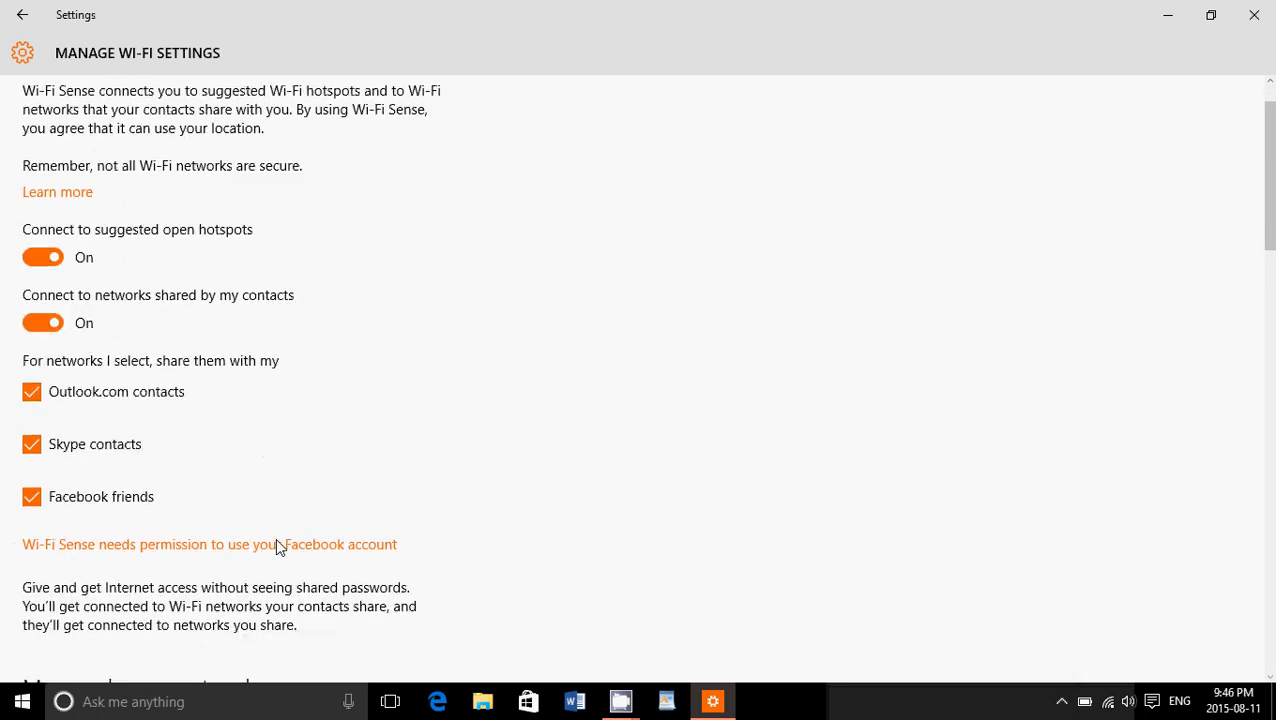
scroll("down", 3)
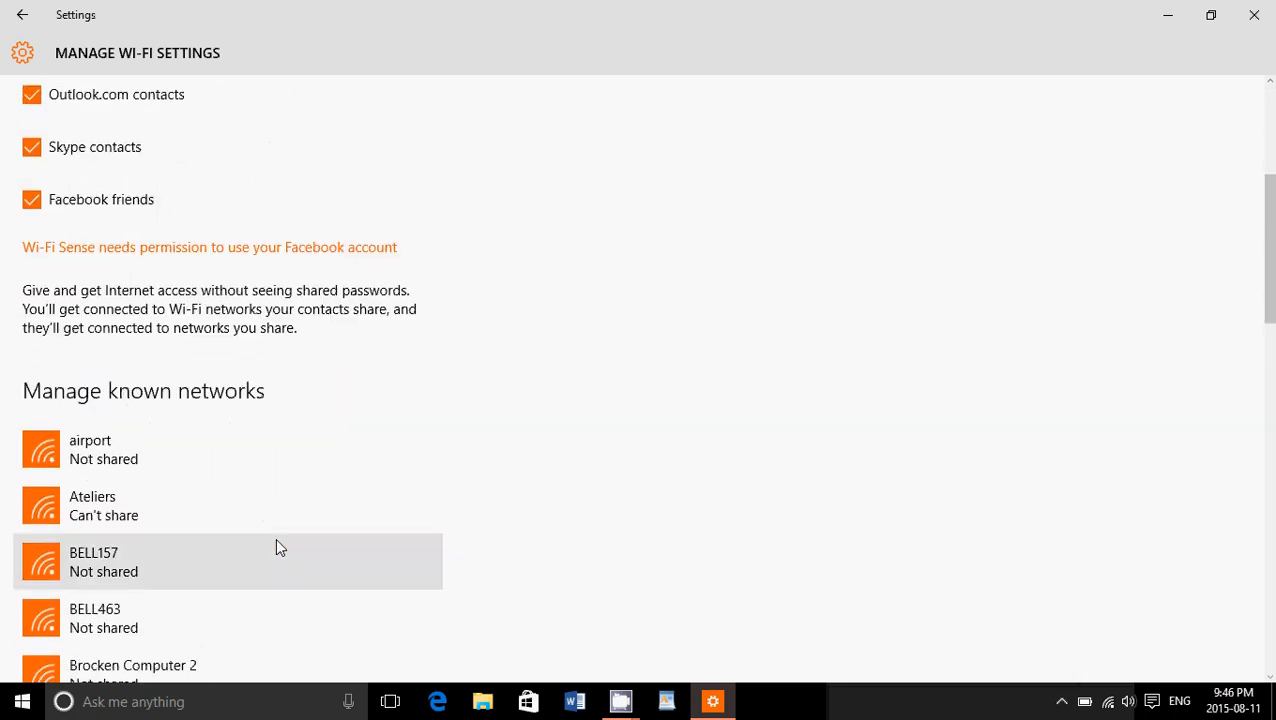
scroll("down", 3)
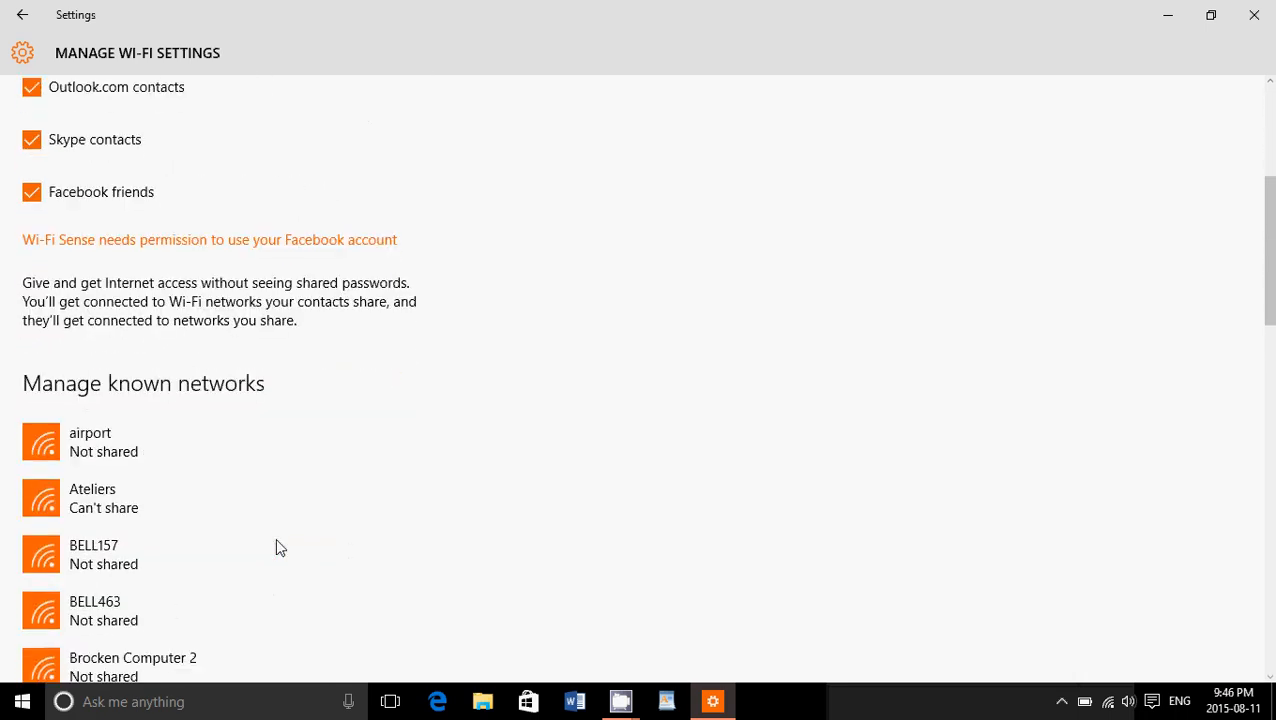
scroll("down", 3)
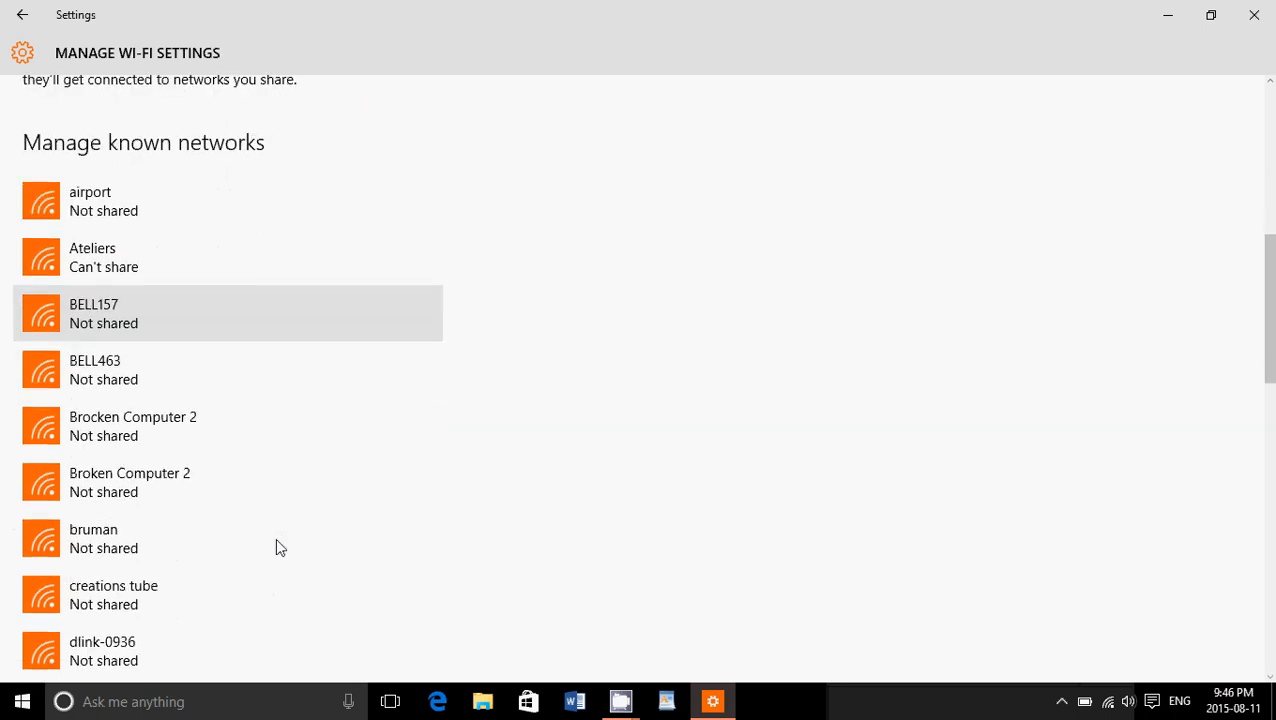
scroll("down", 3)
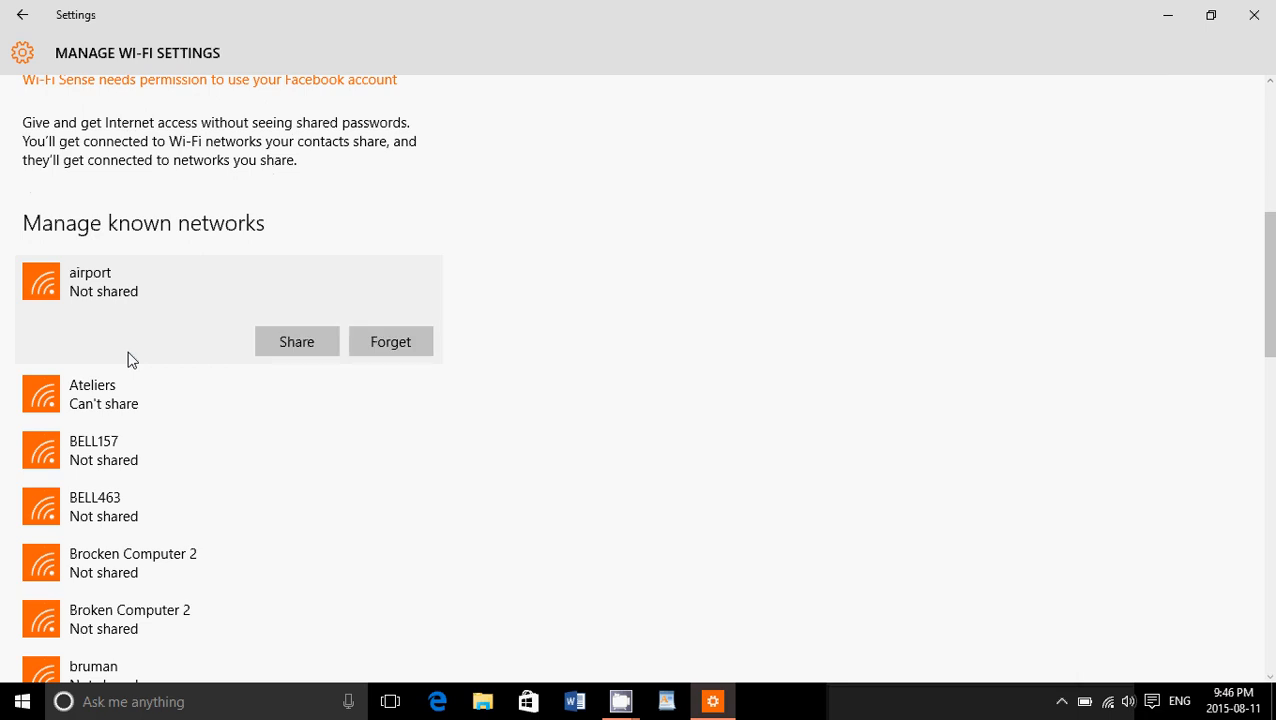
mouse_move(392, 340)
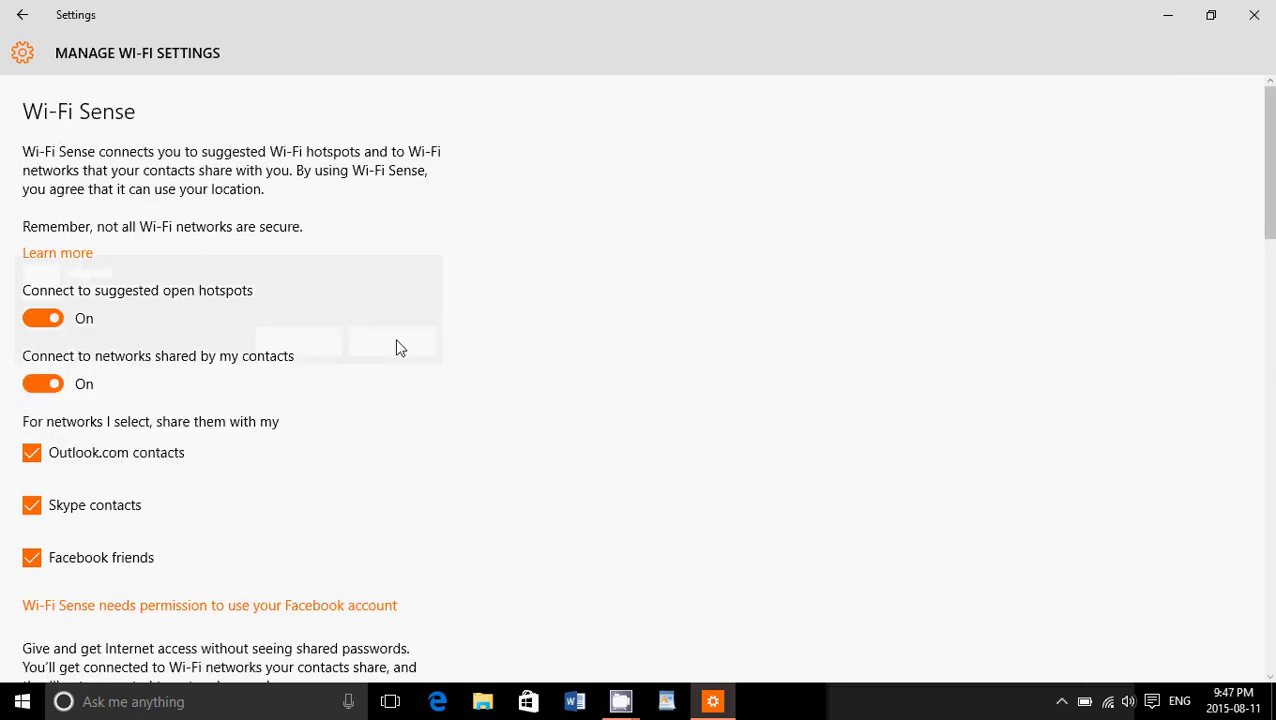
Step: Forget the airport network so only patate remains among known networks
scroll("down", 3)
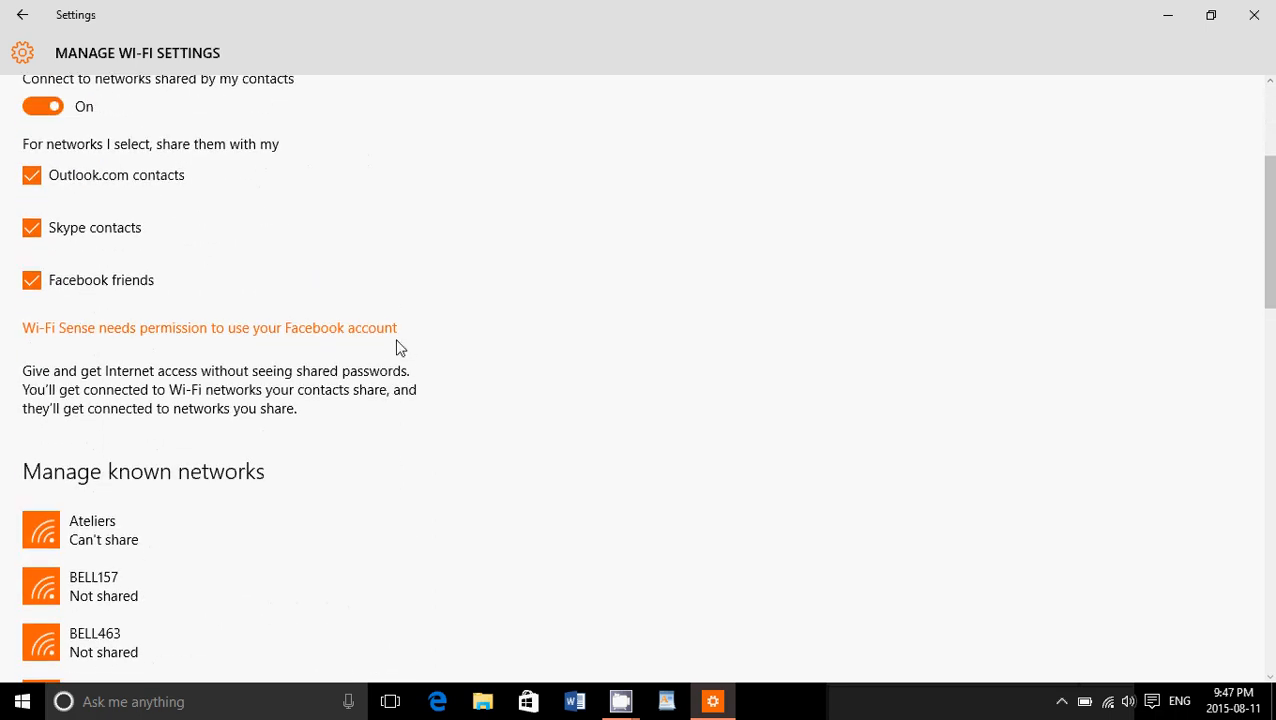
scroll("down", 3)
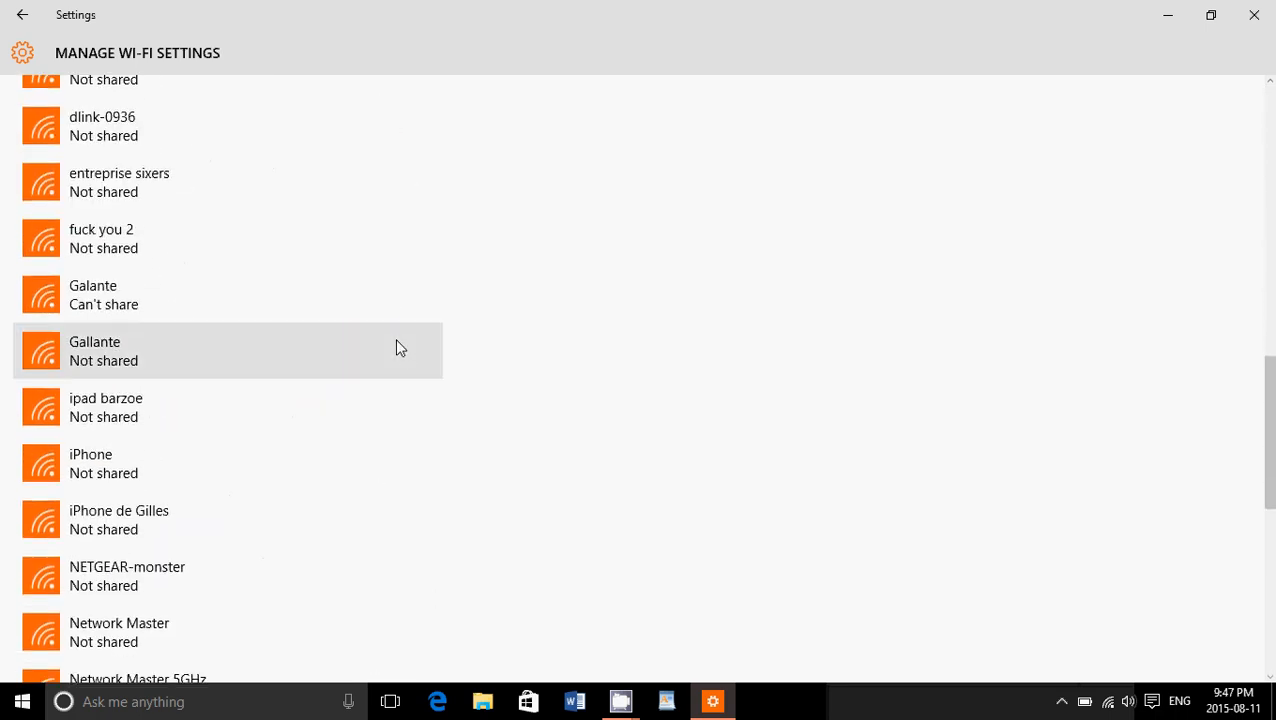
scroll("down", 3)
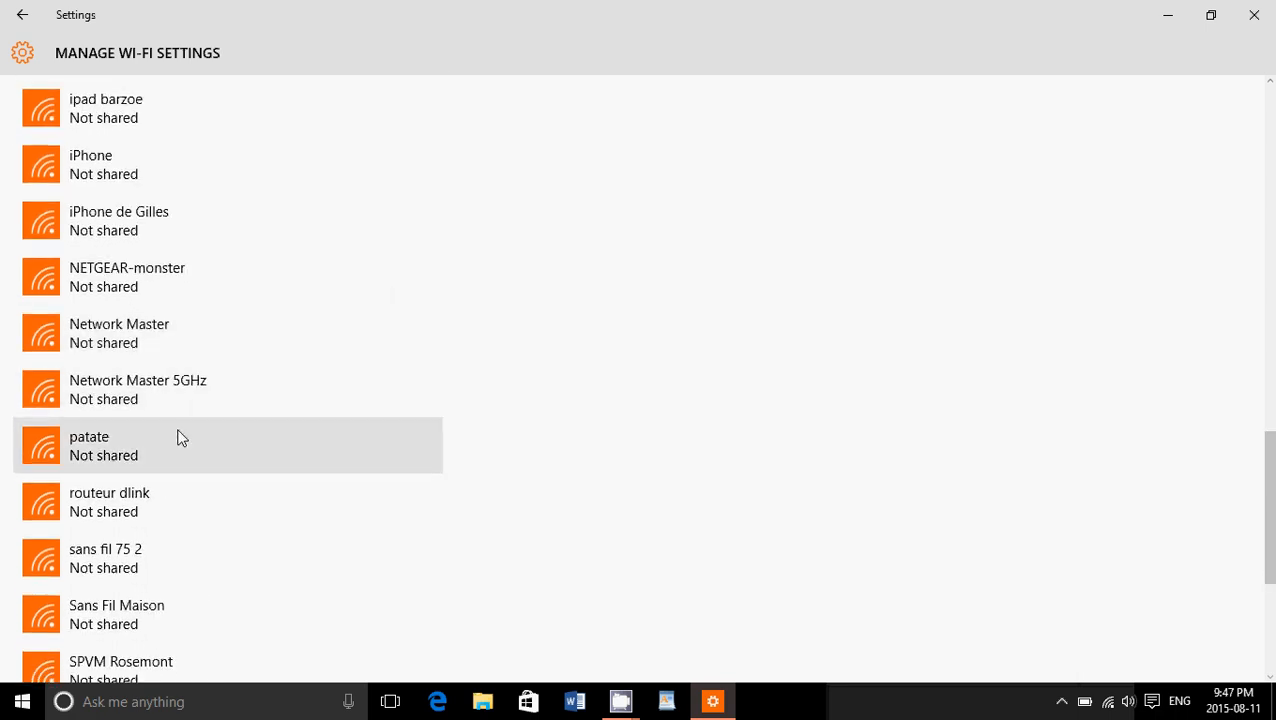
mouse_move(560, 274)
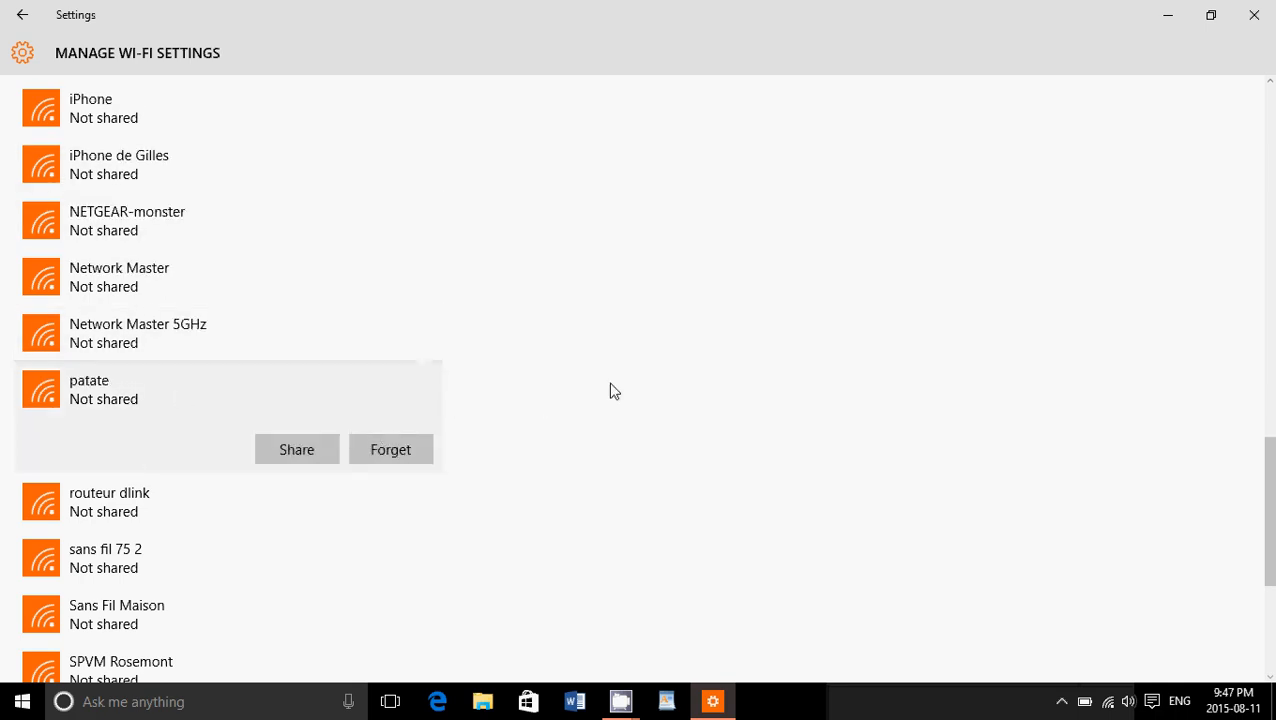
mouse_move(610, 408)
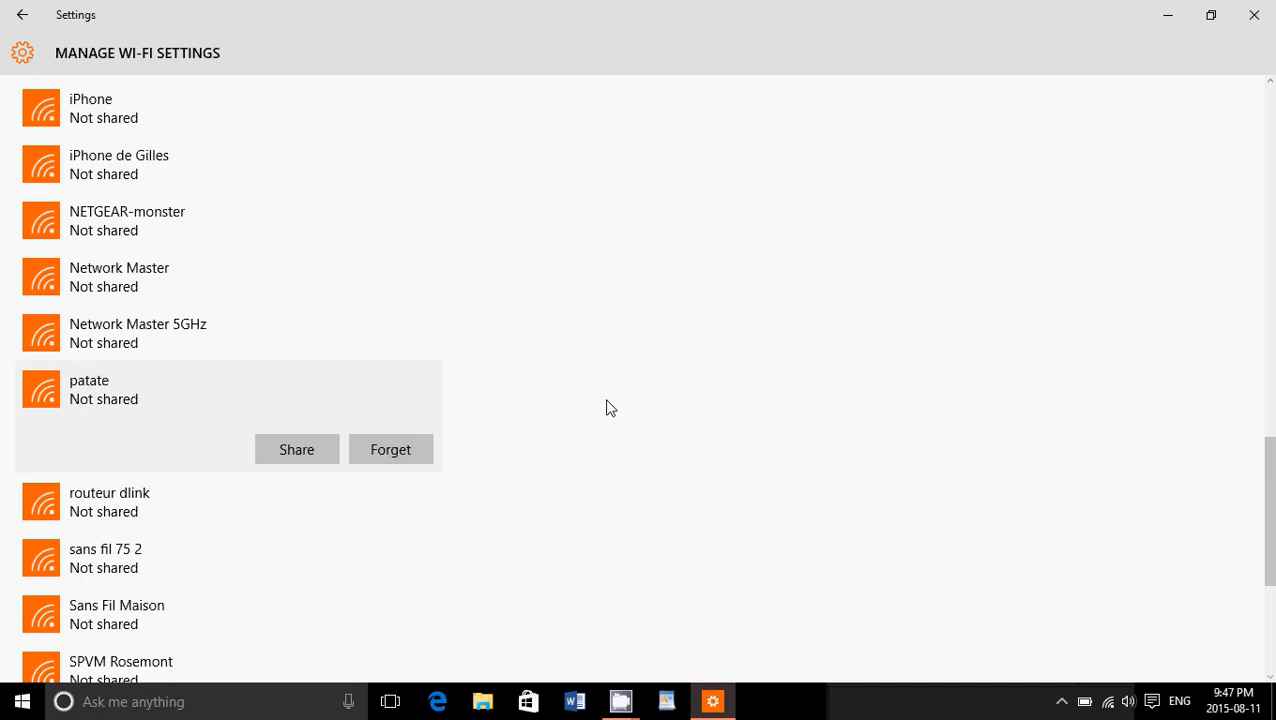
mouse_move(1254, 14)
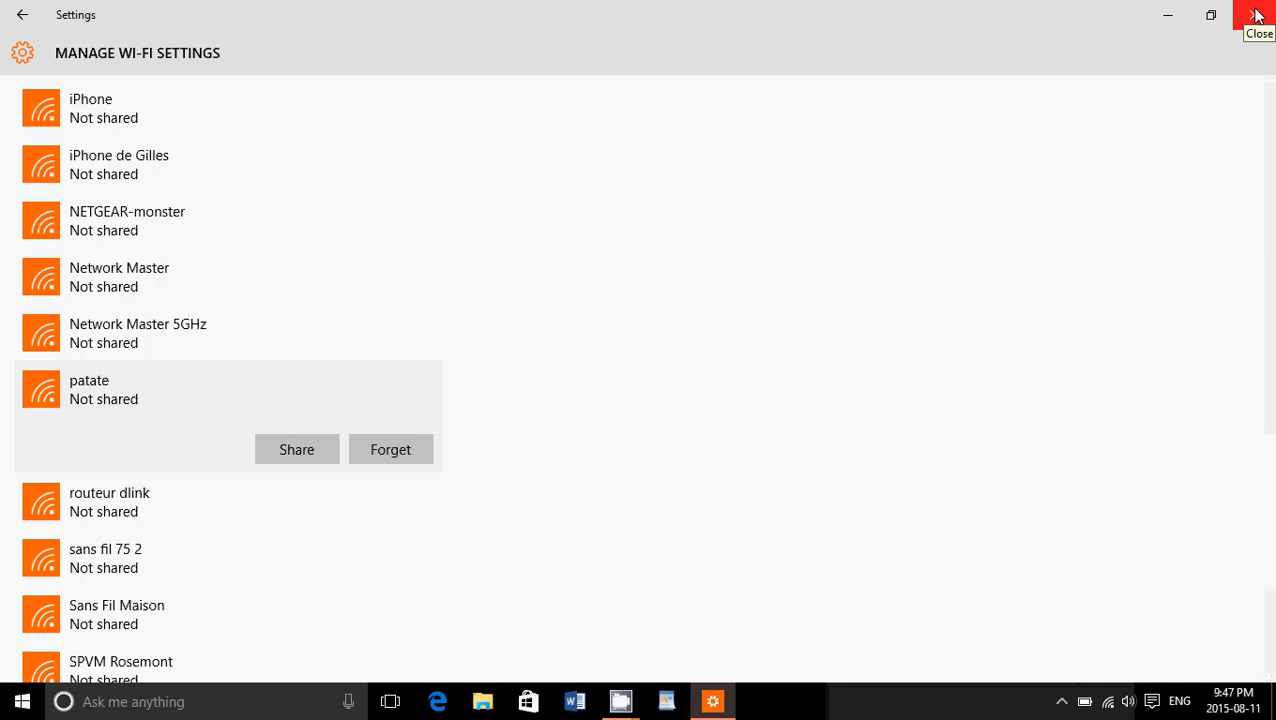
Step: Close Settings and confirm from the network tray flyout that patate is still connected
left_click(1258, 16)
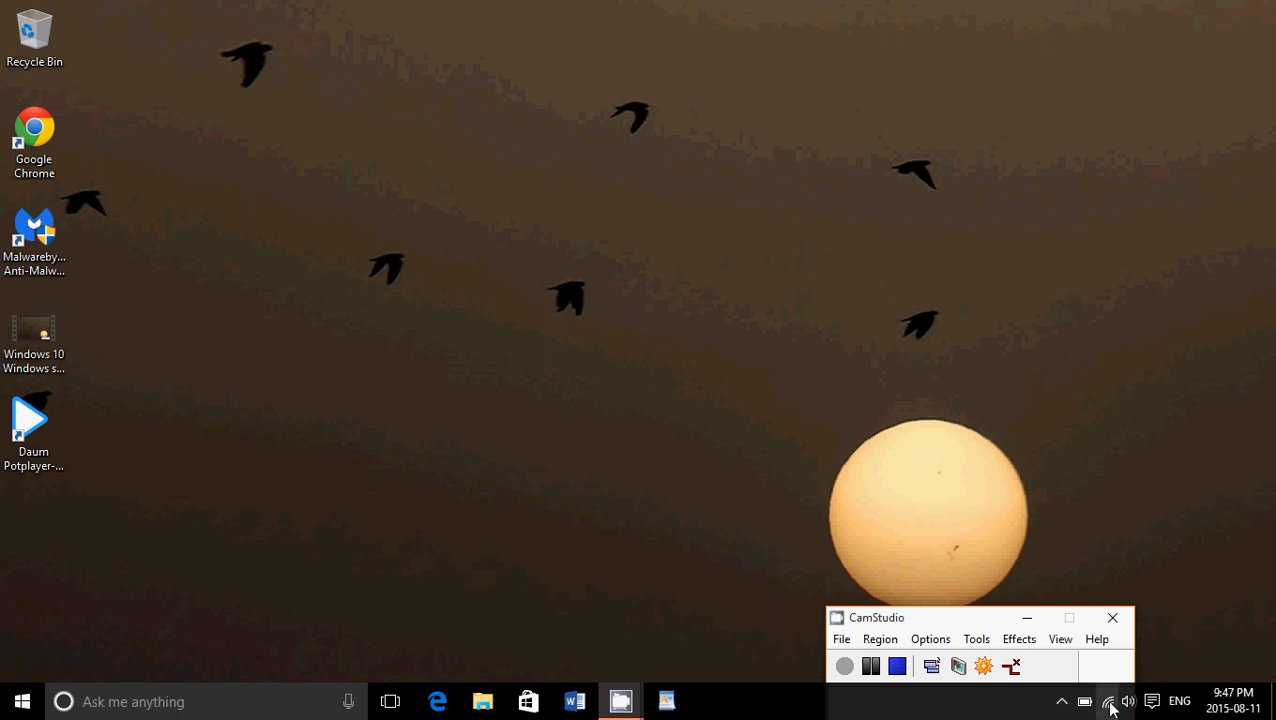
left_click(1108, 694)
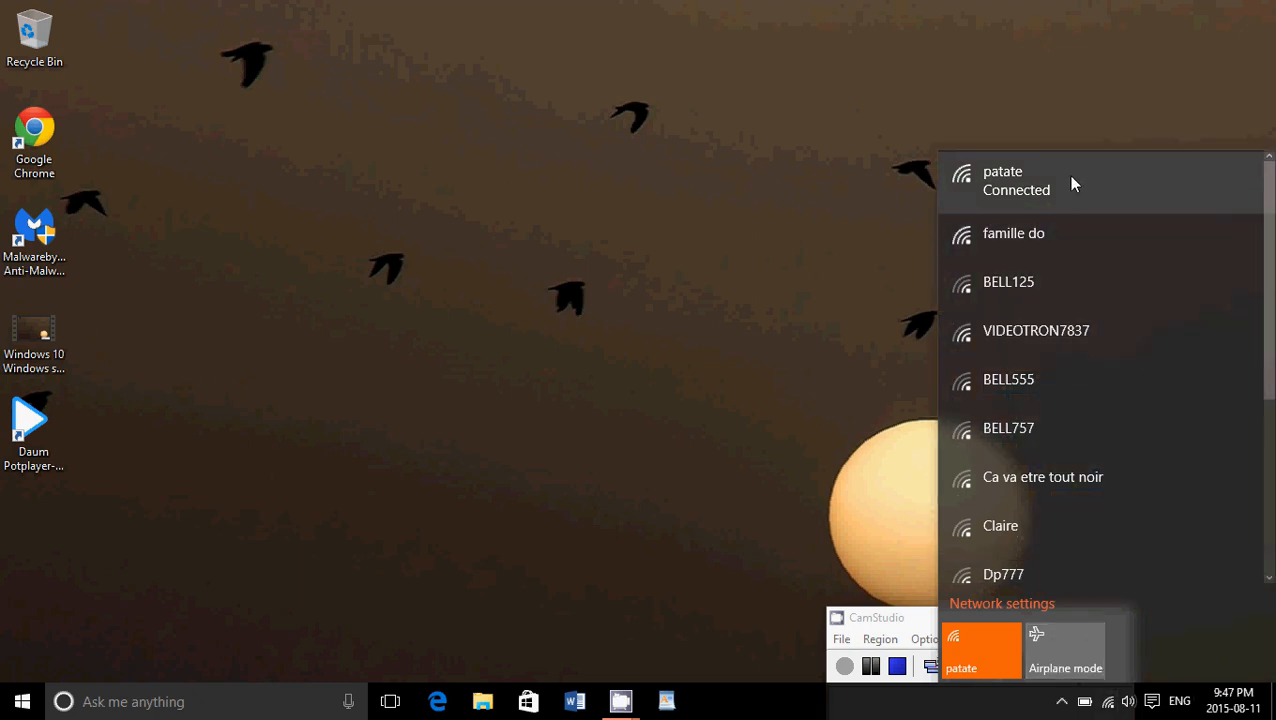
left_click(1016, 180)
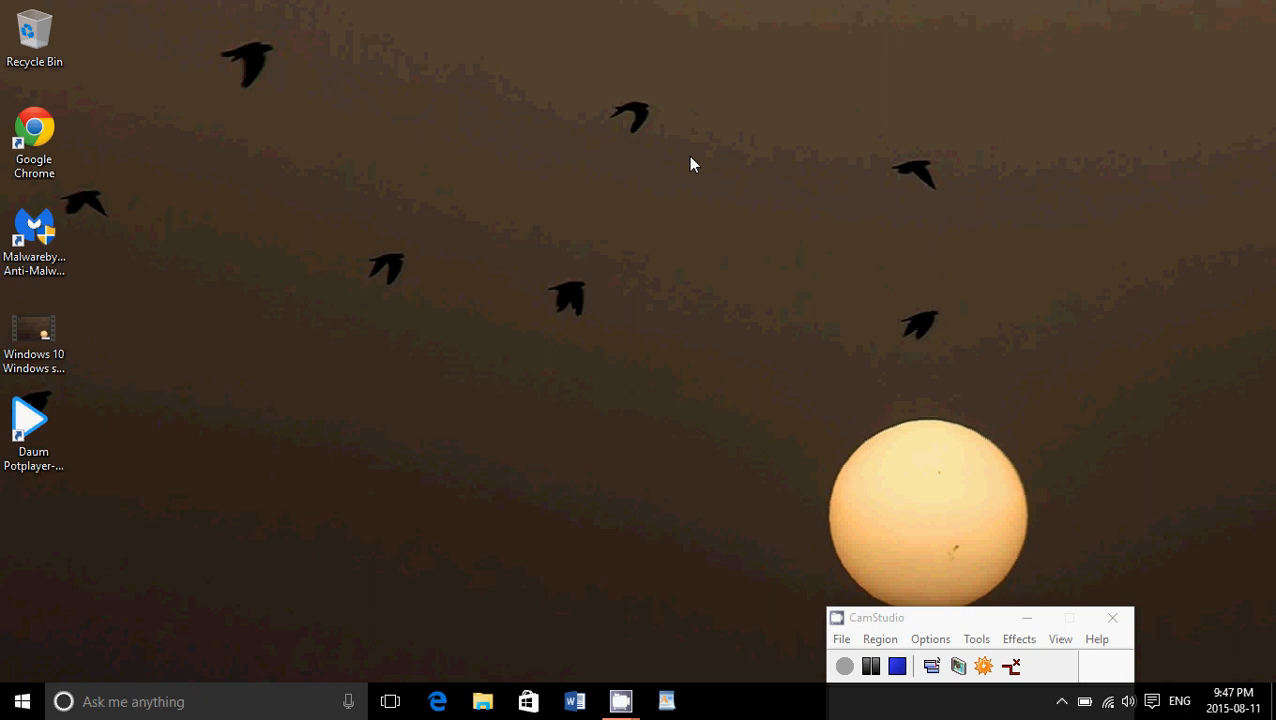
mouse_move(440, 332)
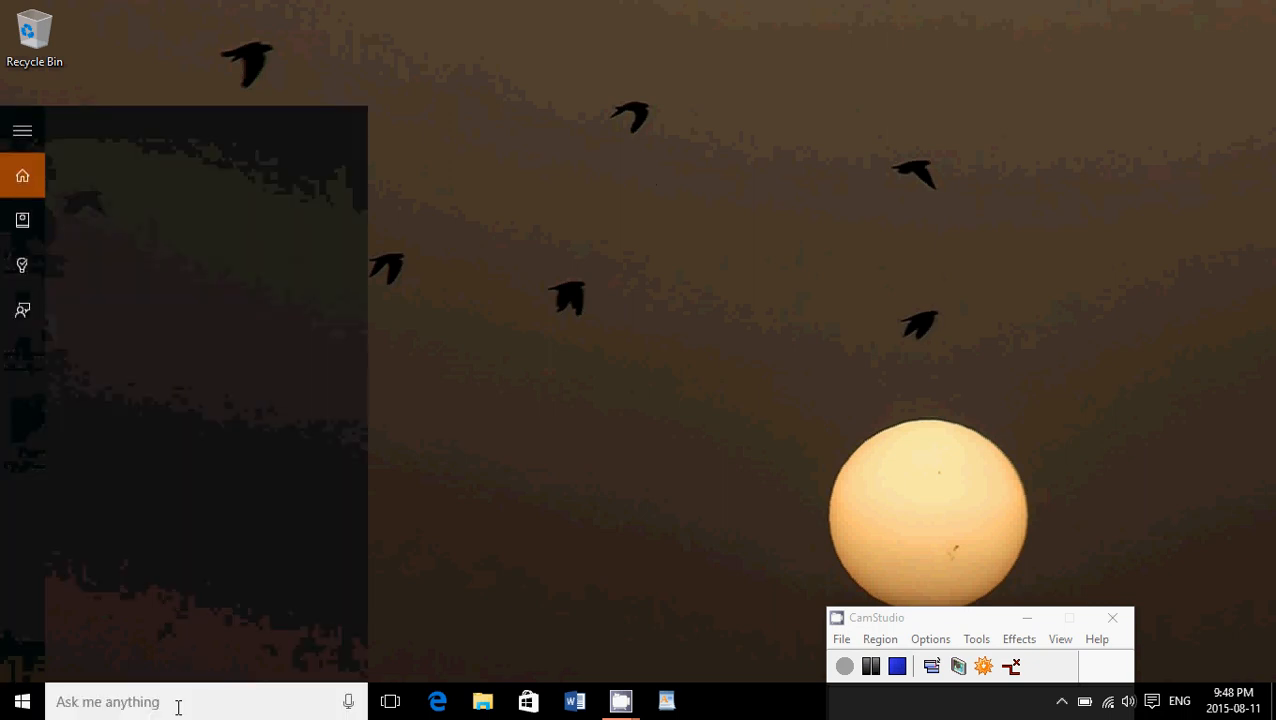
Step: Find Device Manager via the taskbar search for 'dev' and launch it
type("device manager")
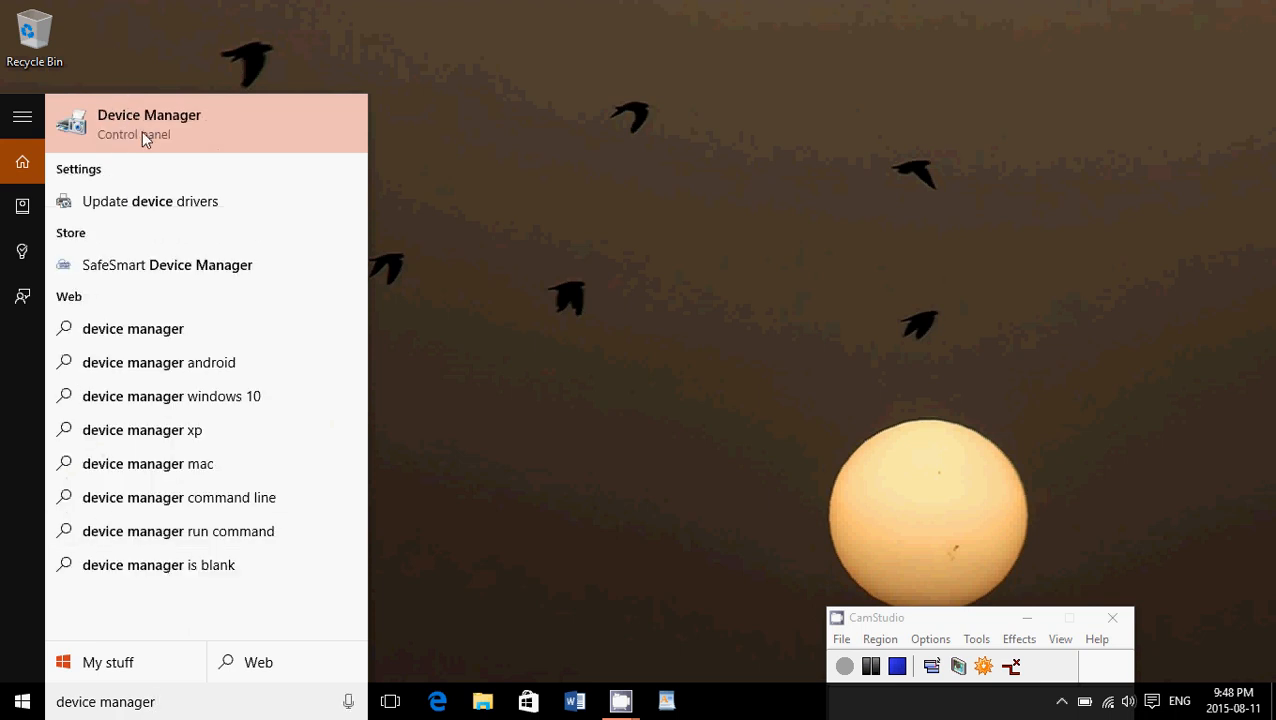
left_click(148, 124)
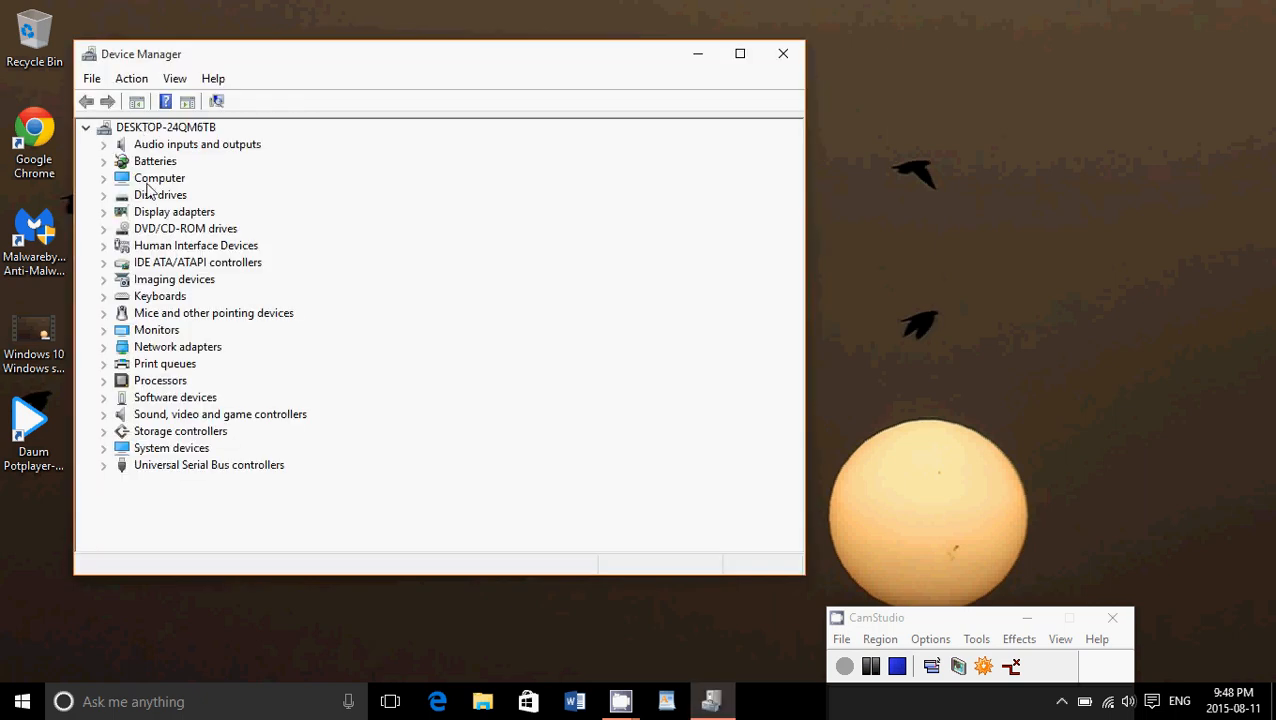
mouse_move(124, 304)
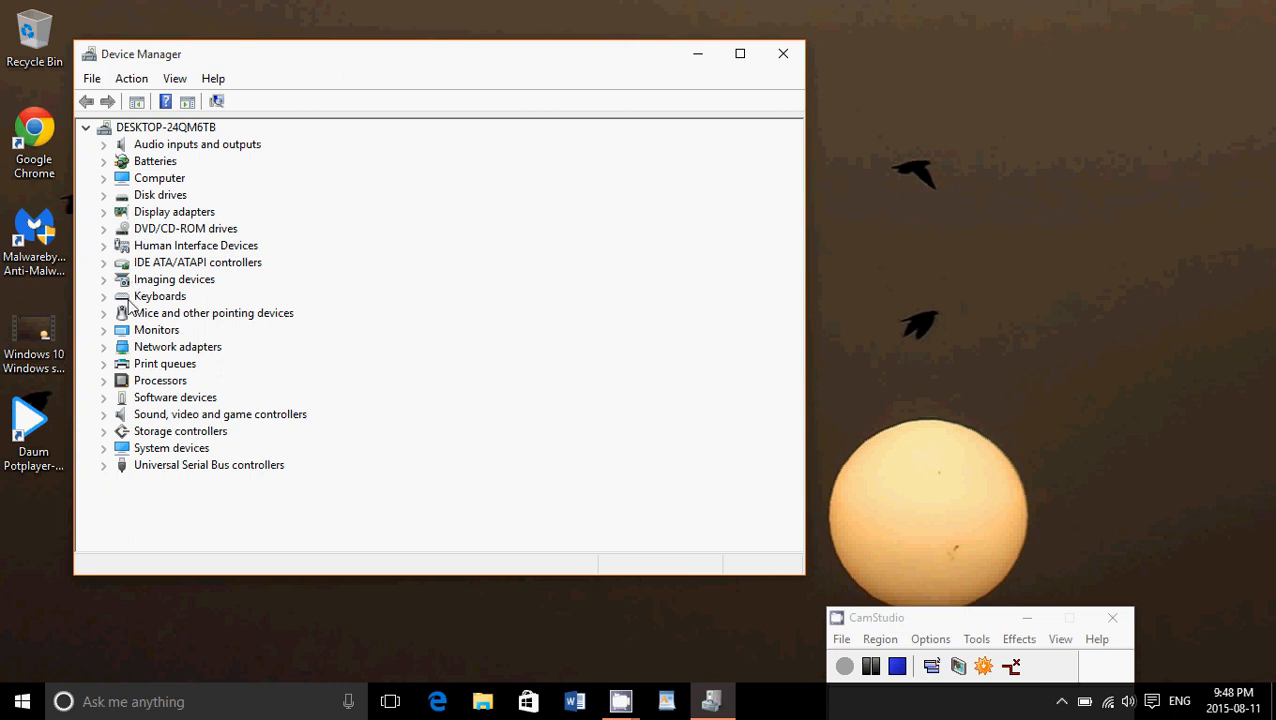
Step: Expand Network adapters and choose Uninstall on the Realtek RTL8188CE wireless adapter
left_click(104, 346)
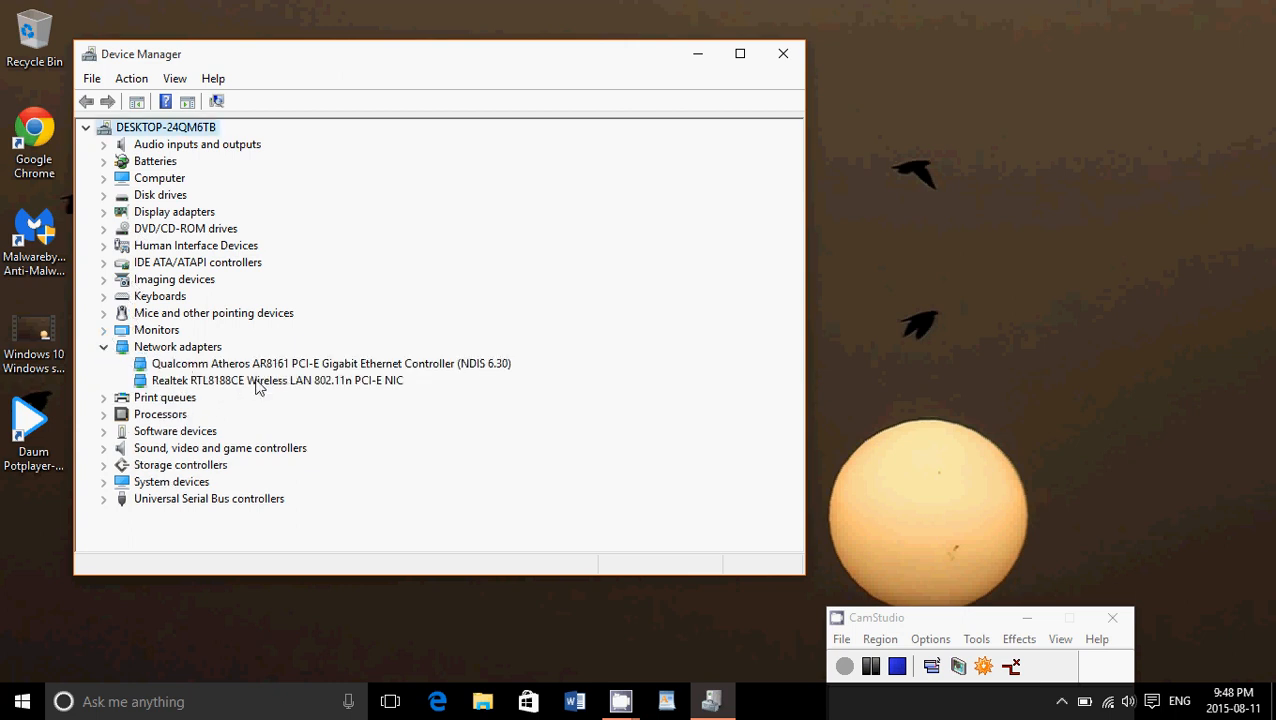
mouse_move(280, 384)
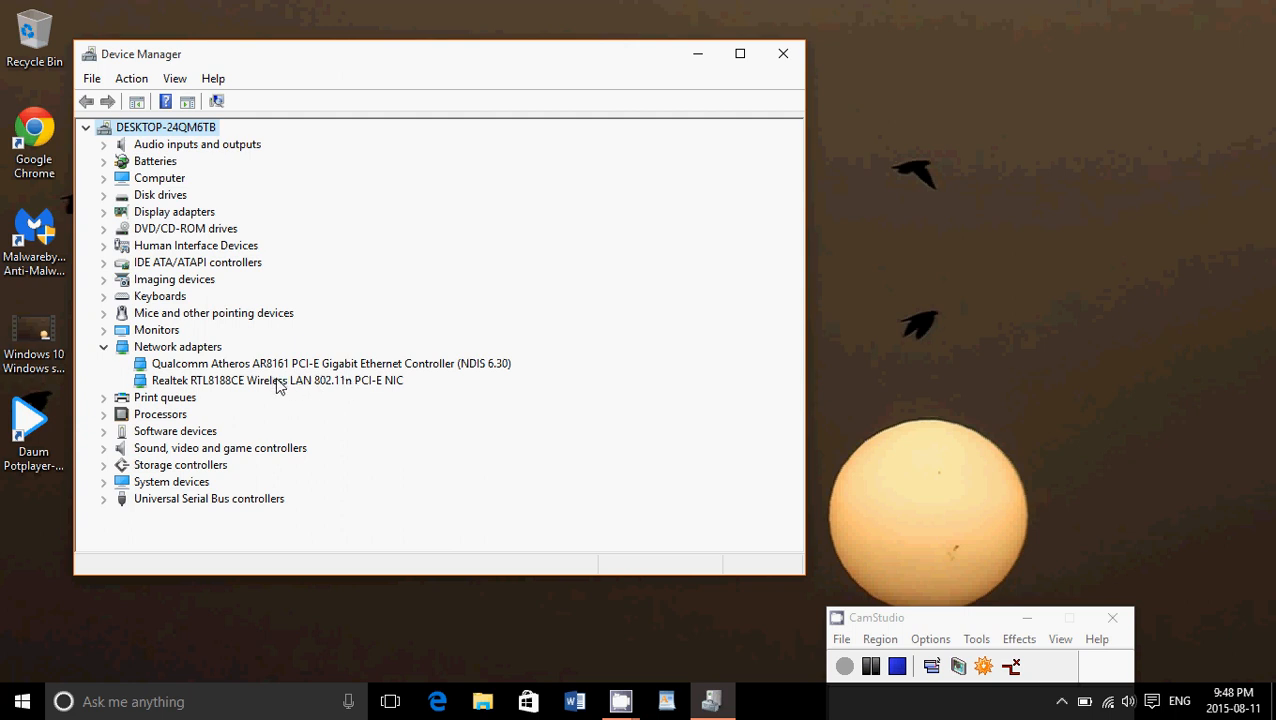
left_click(278, 380)
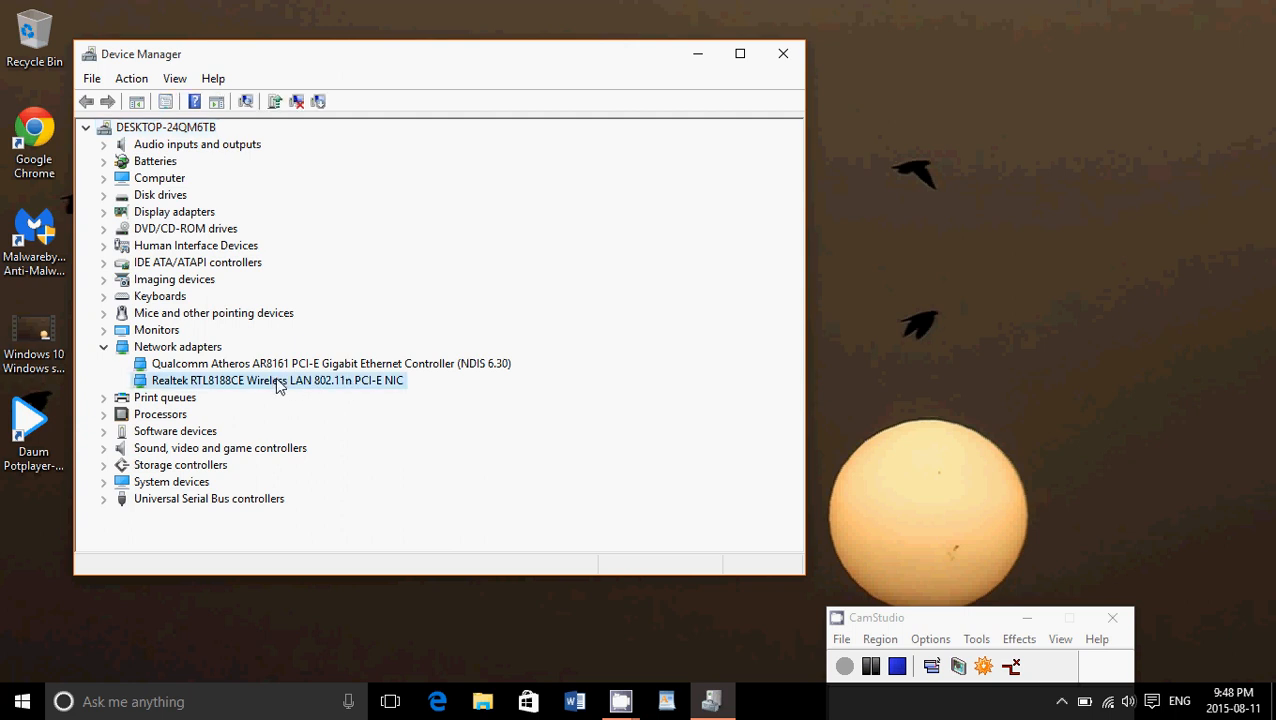
right_click(276, 380)
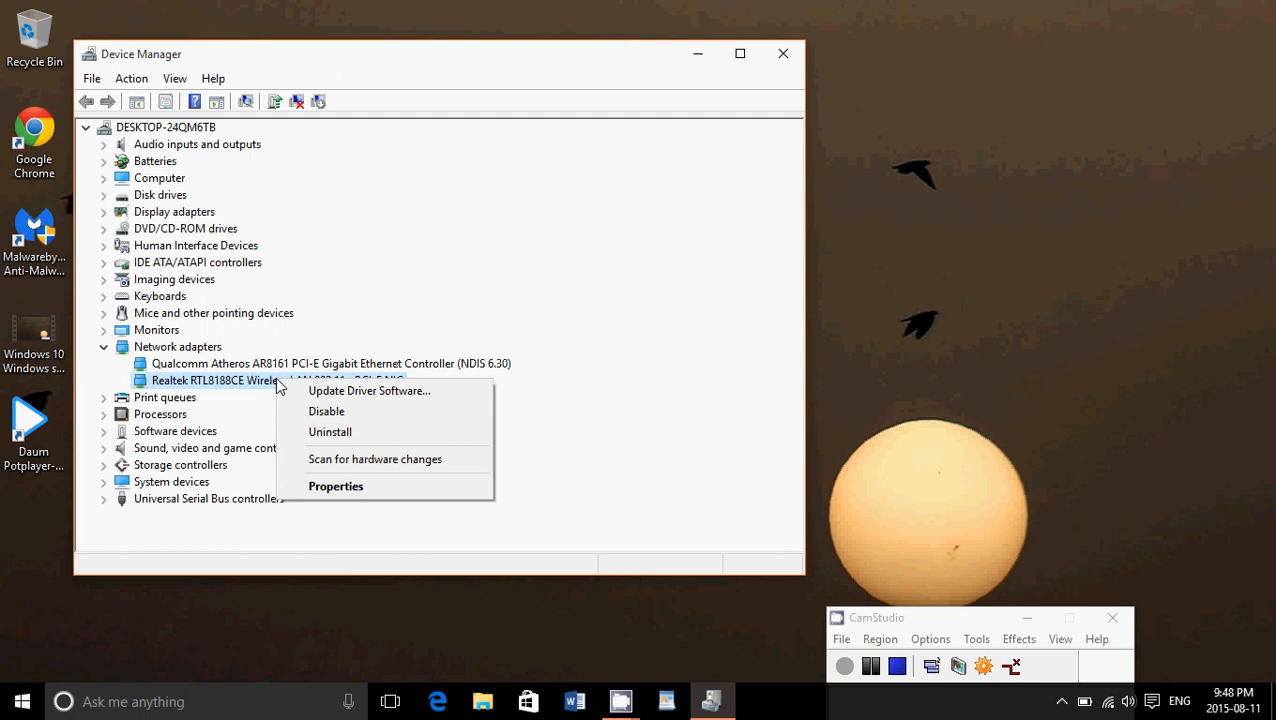
mouse_move(330, 432)
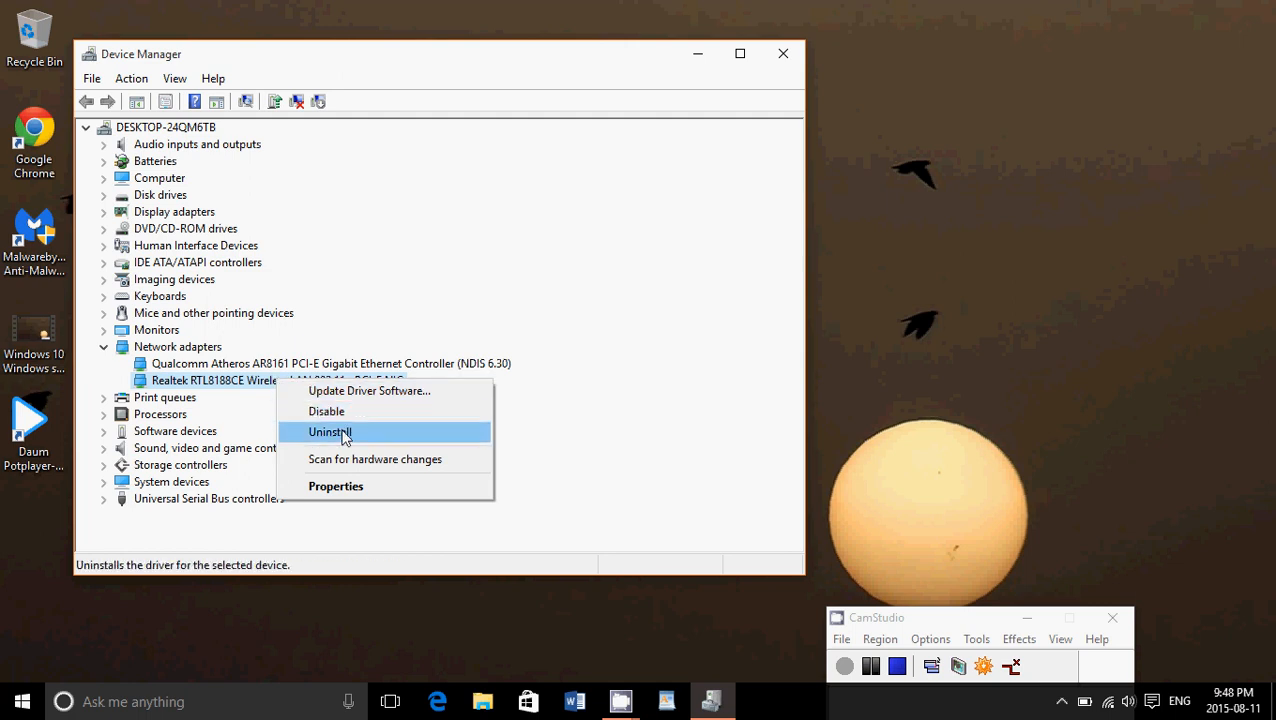
left_click(328, 432)
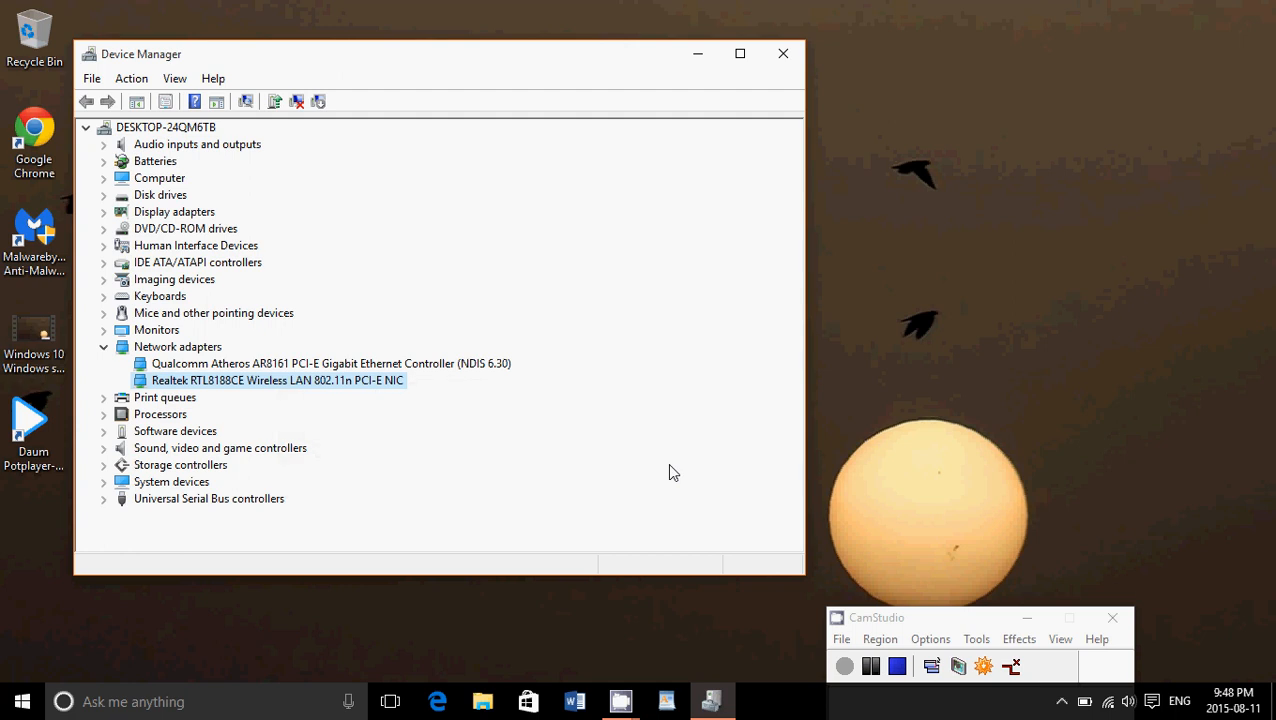
Step: Run Action > Scan for hardware changes and verify Wi-Fi reconnects to patate
left_click(132, 78)
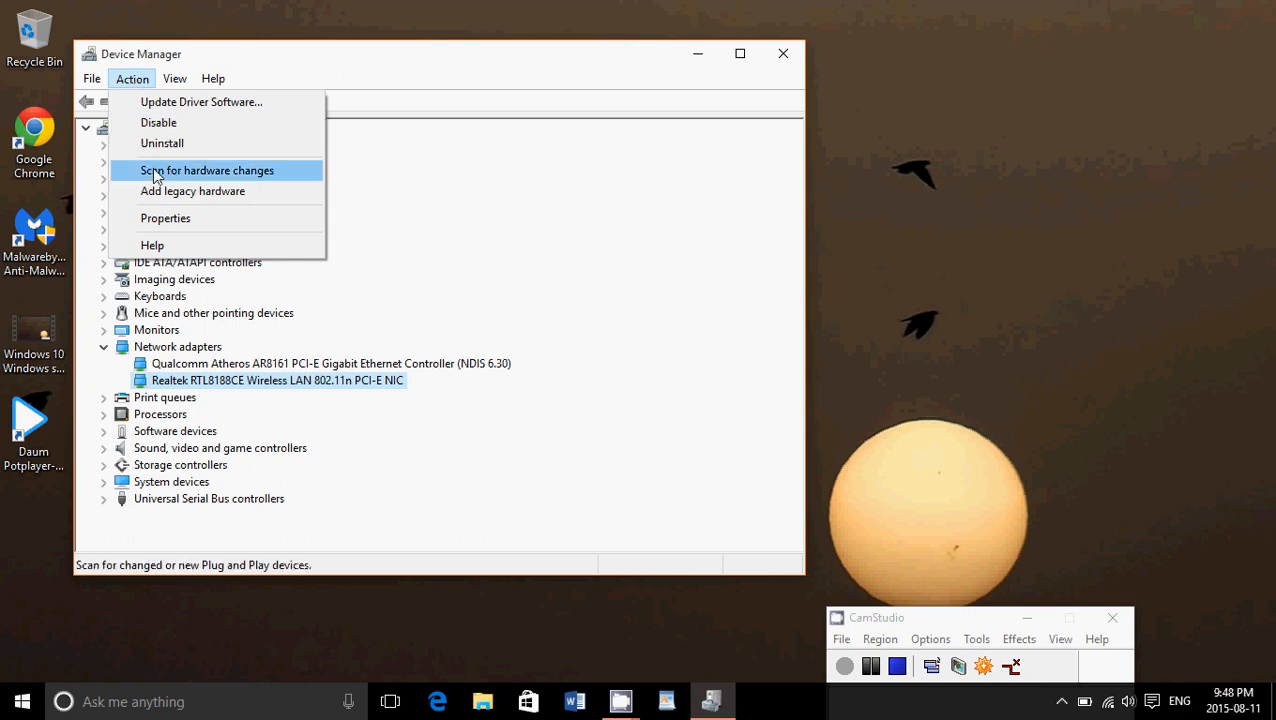
mouse_move(268, 180)
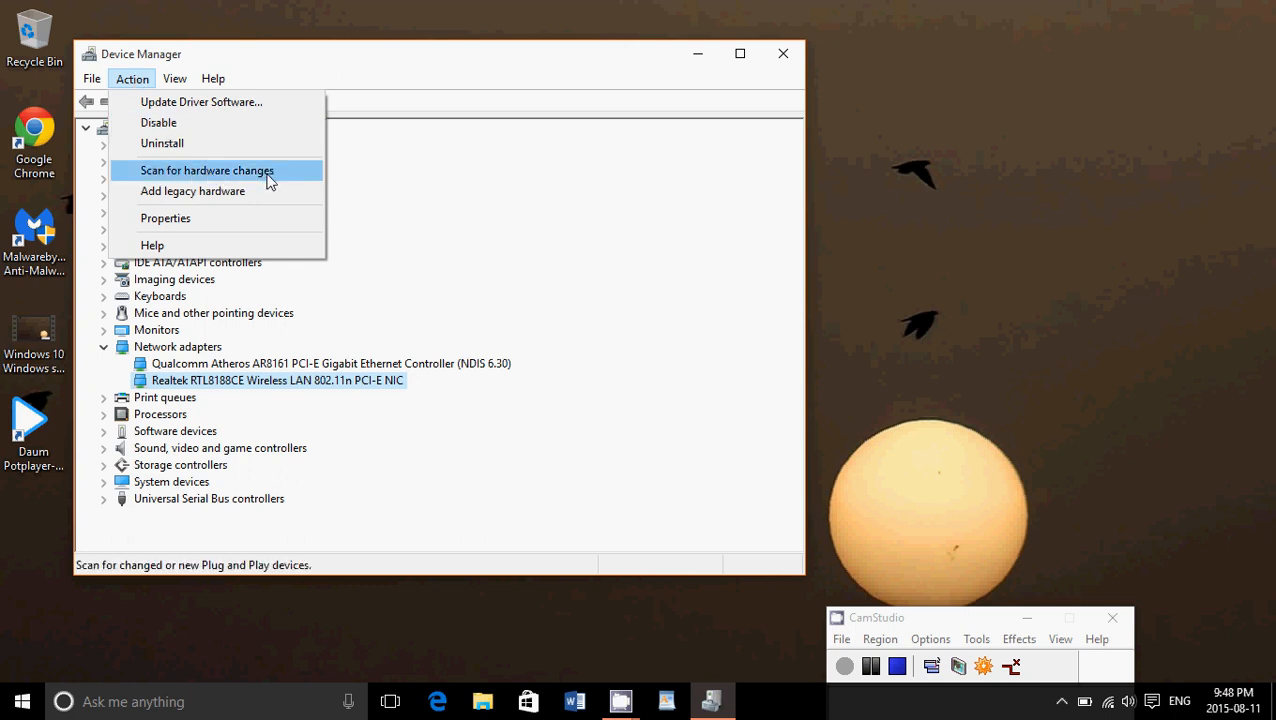
left_click(208, 170)
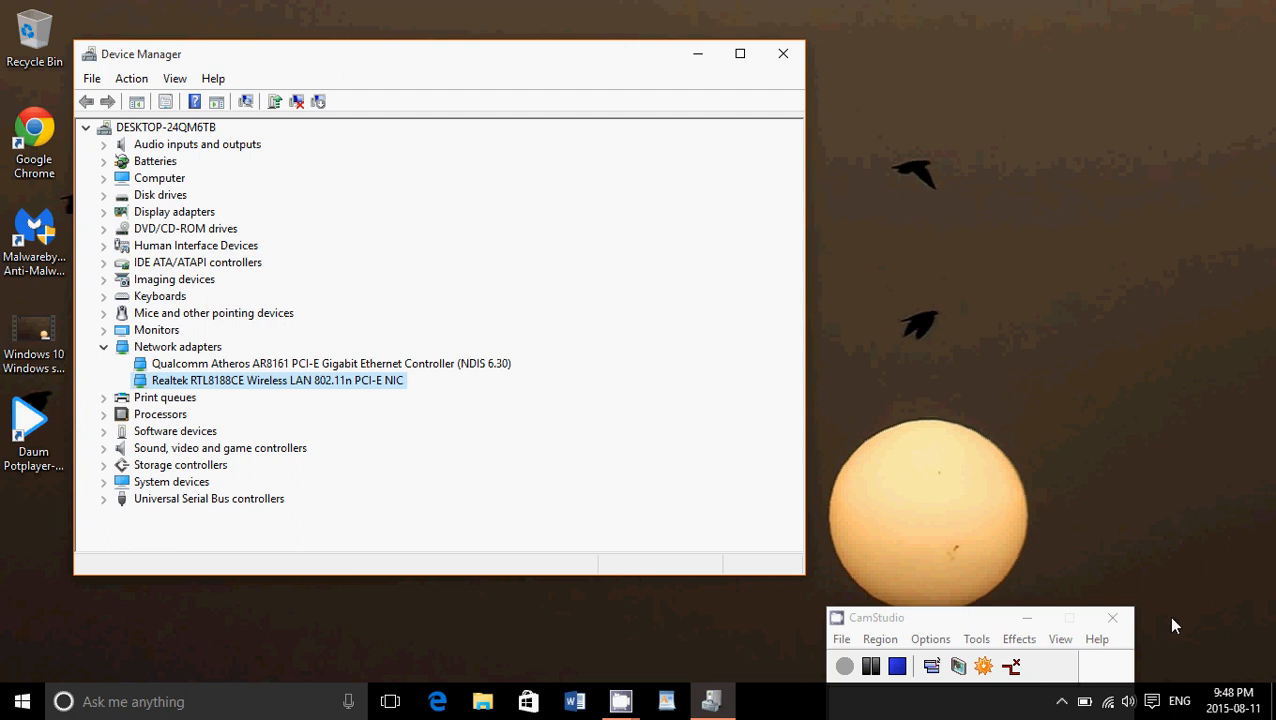
left_click(1116, 696)
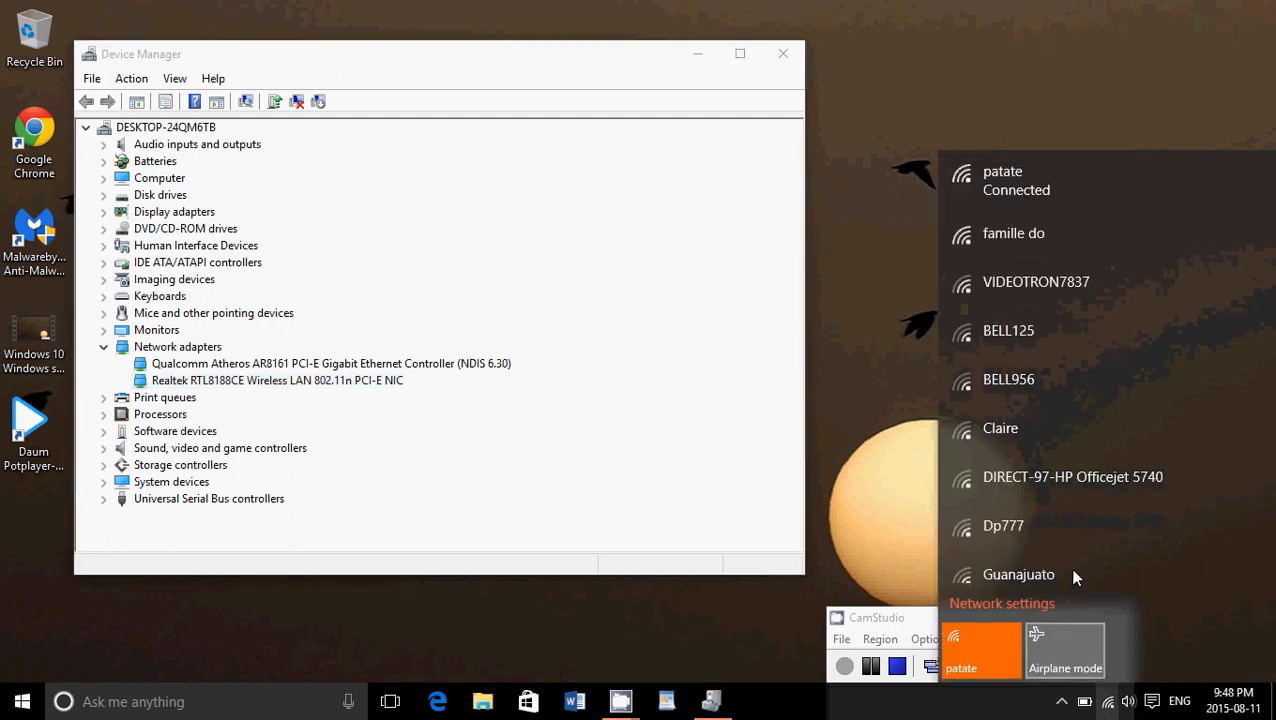